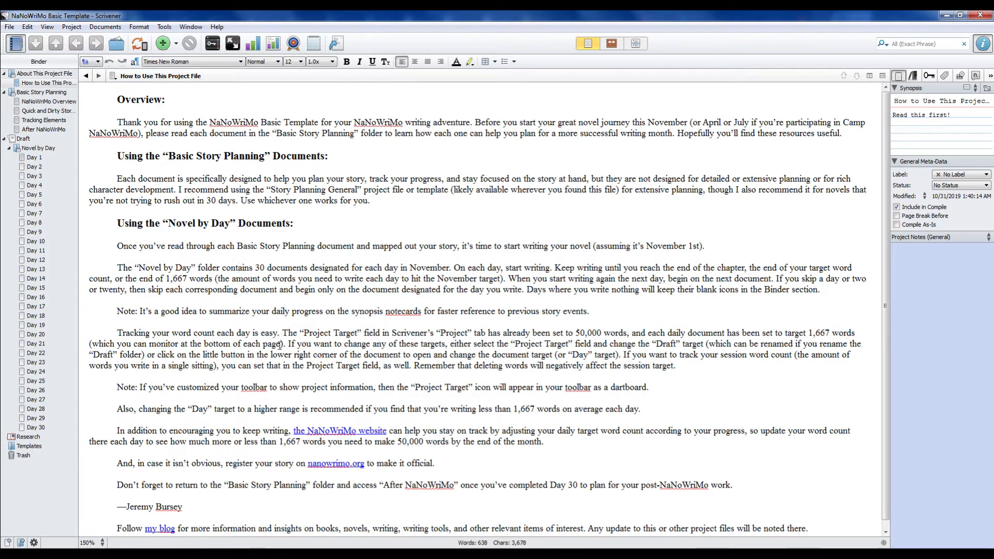
pyautogui.moveTo(282, 330)
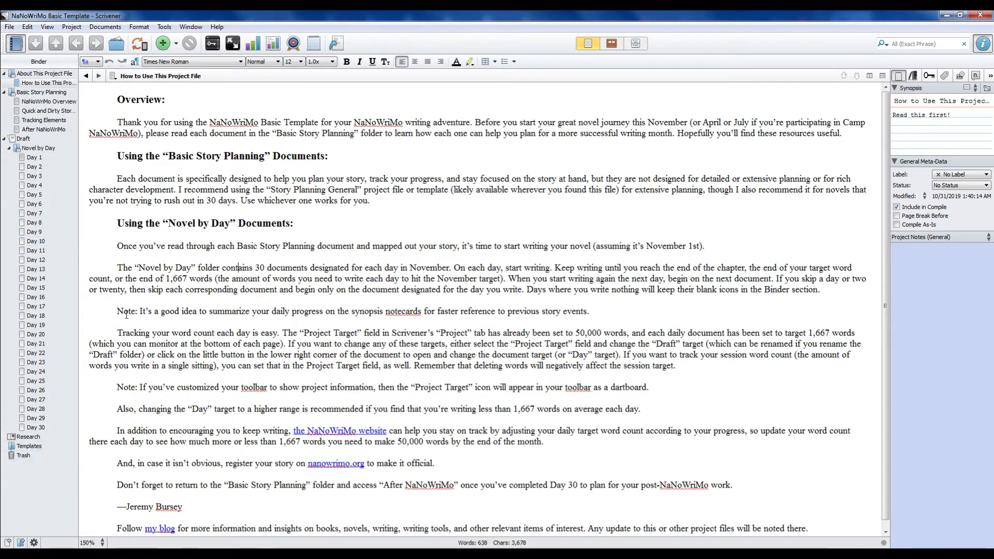
pyautogui.moveTo(48, 102)
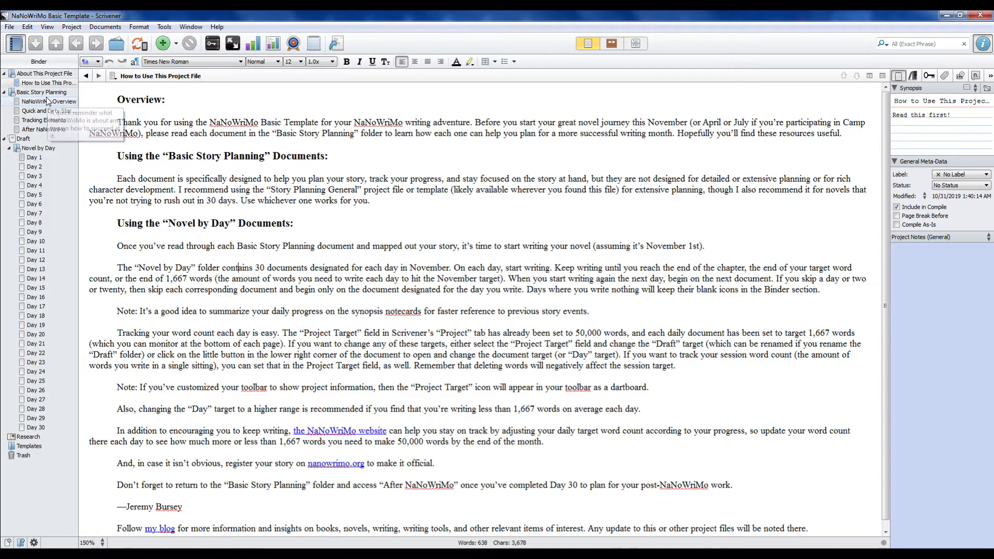
# Step: Review the NaNoWriMo Overview, then display the Quick and Dirty Story Reminders placeholders
pyautogui.click(42, 92)
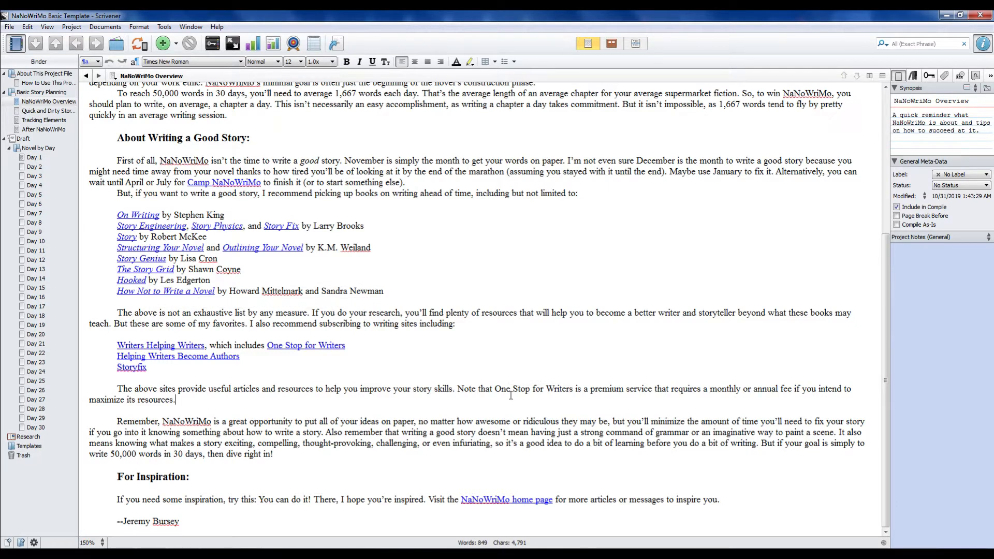
pyautogui.moveTo(178, 356)
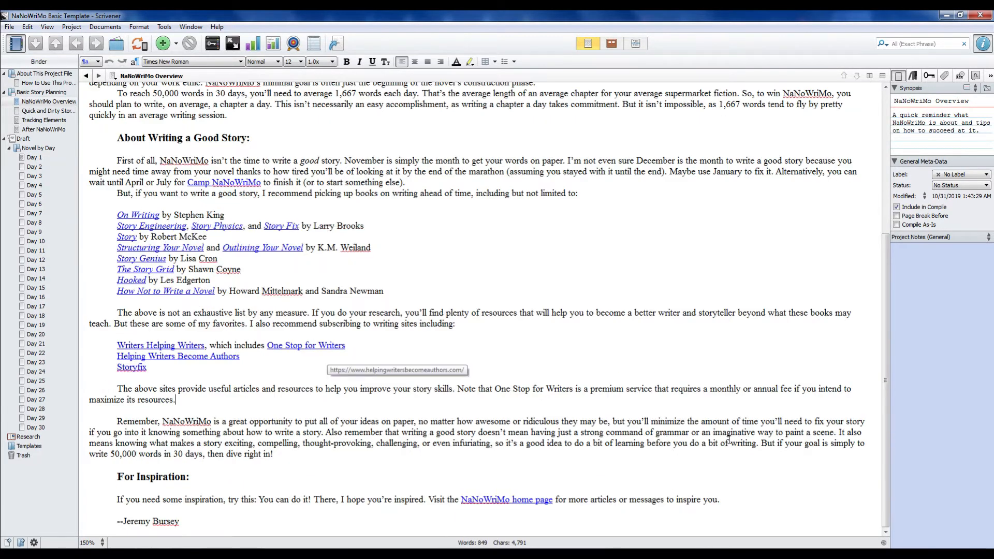
pyautogui.moveTo(585, 342)
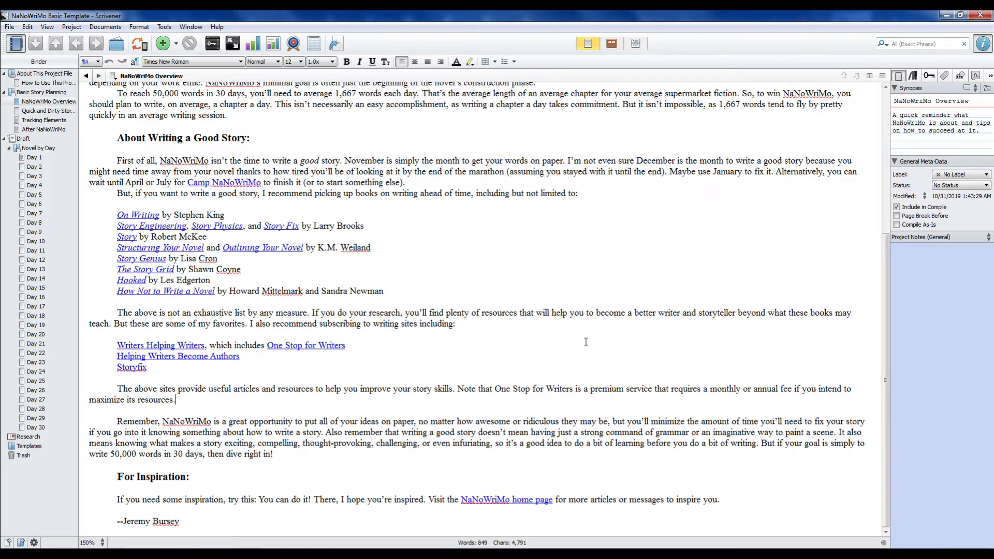
pyautogui.moveTo(262, 247)
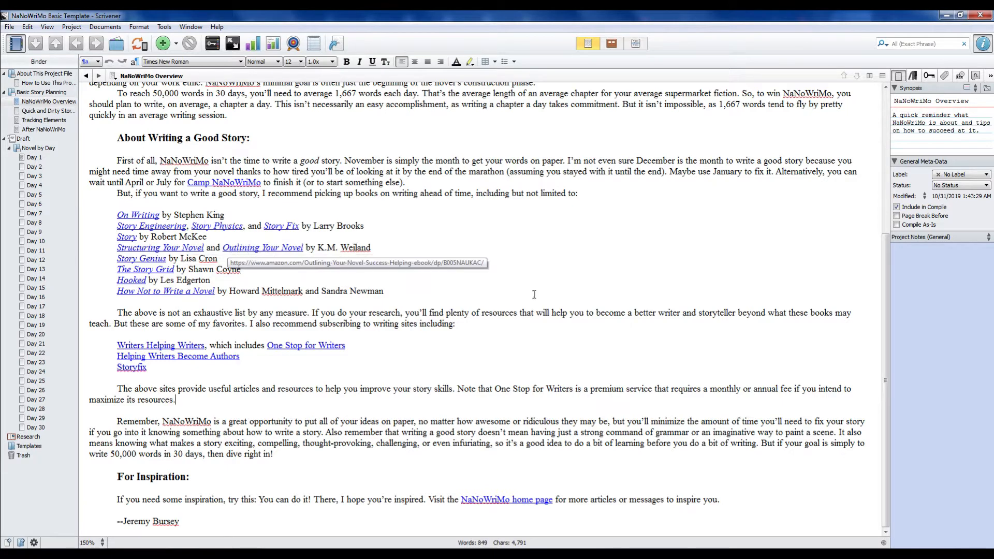
pyautogui.moveTo(537, 300)
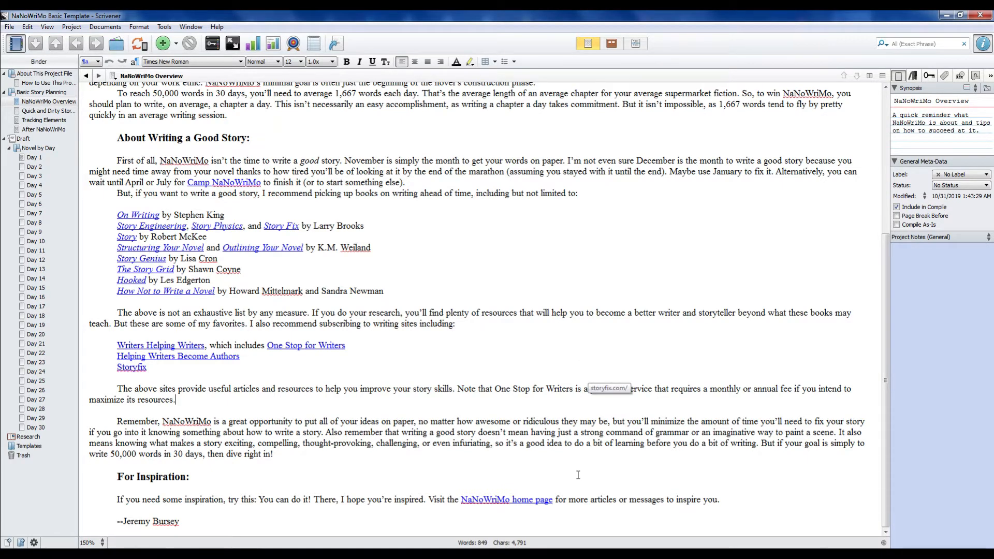
pyautogui.scroll(3)
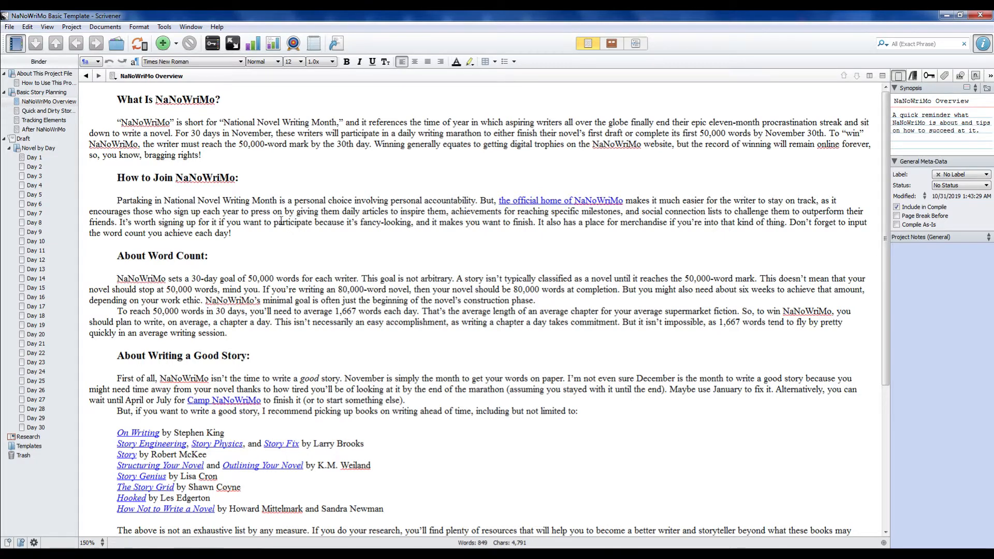
pyautogui.click(48, 110)
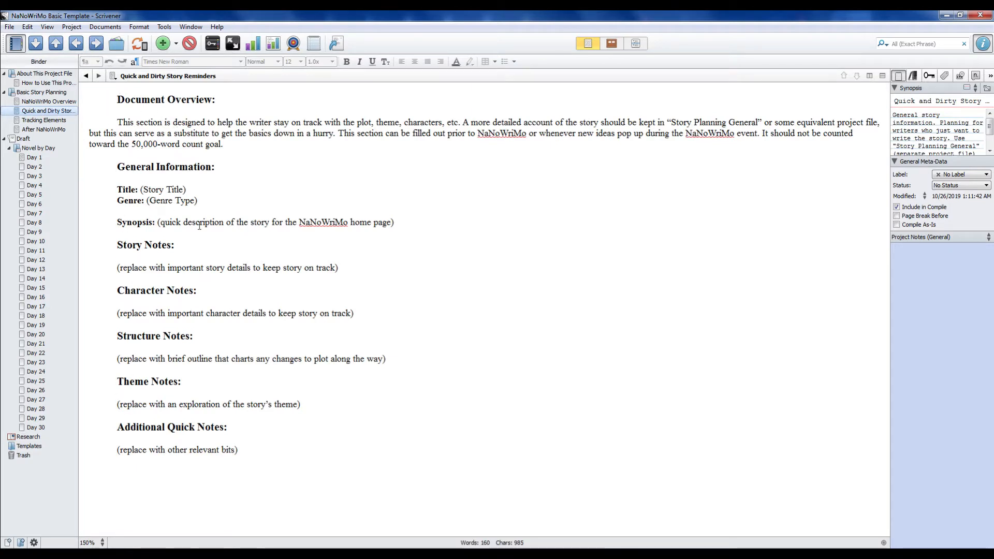
# Step: Browse Tracking Elements from Day 1's Journal Entry line through the daily word-count entries
pyautogui.click(43, 120)
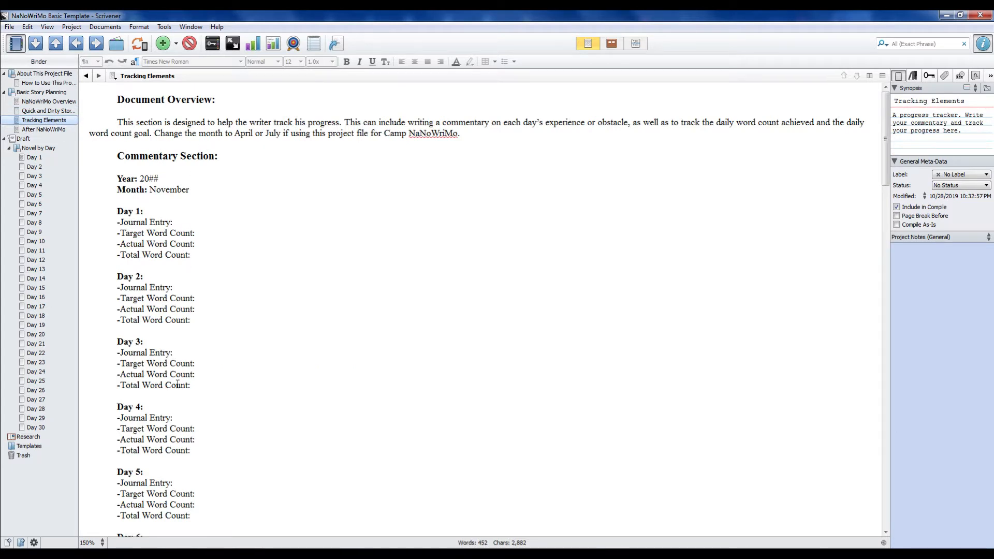
pyautogui.click(173, 222)
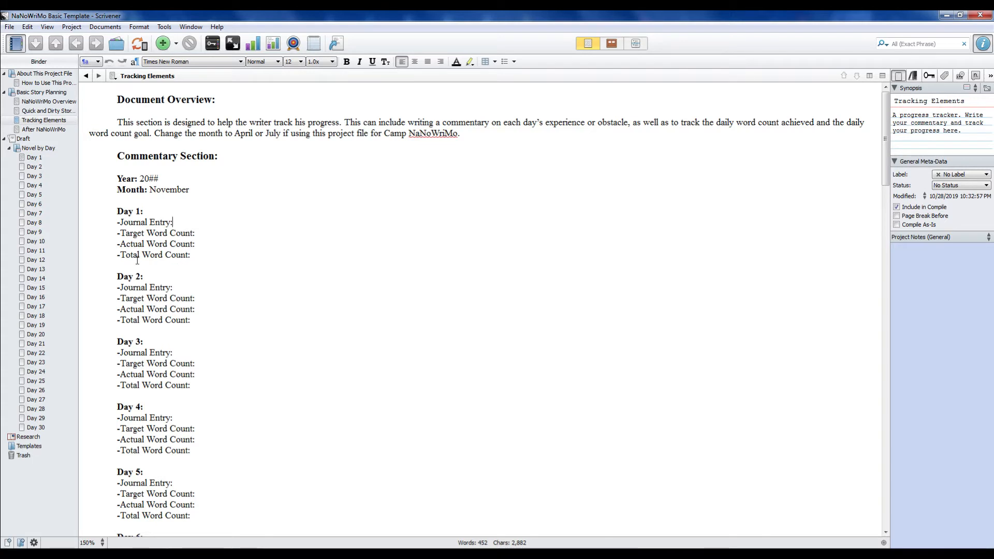
pyautogui.click(177, 276)
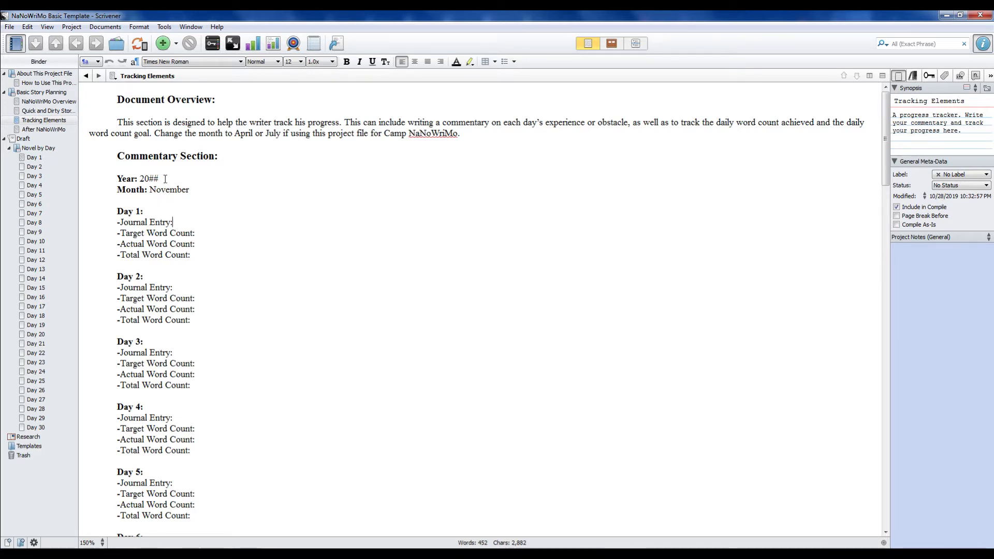
pyautogui.moveTo(257, 203)
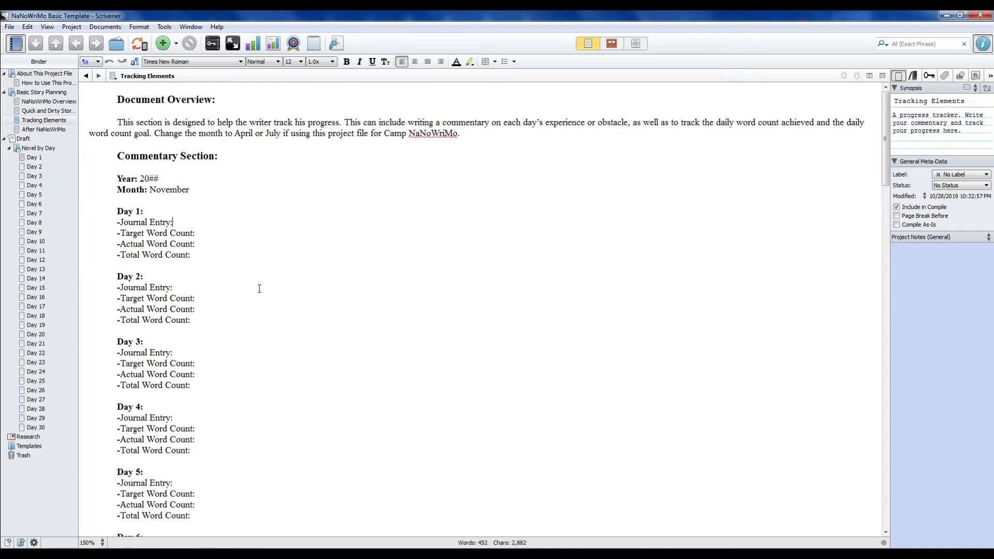
pyautogui.scroll(-3)
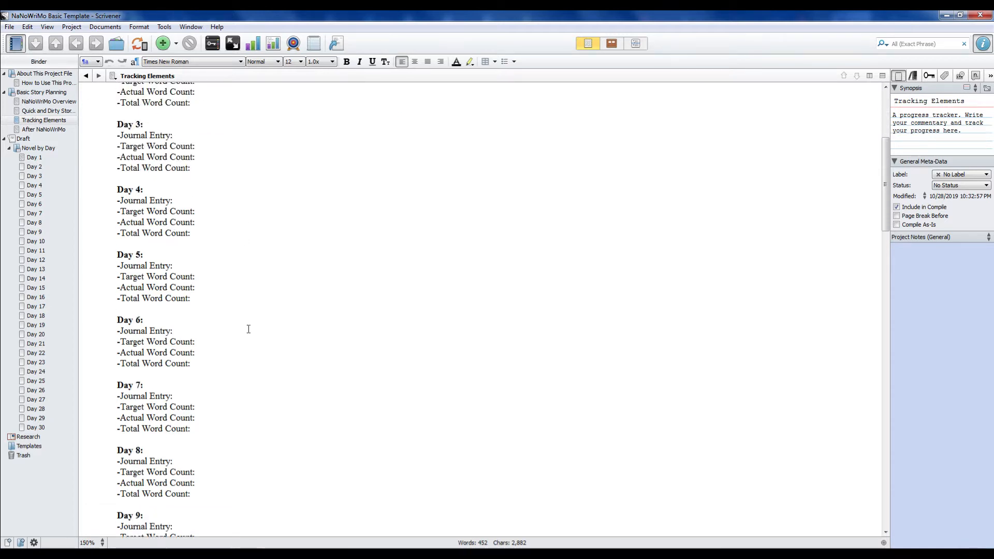
pyautogui.scroll(-3)
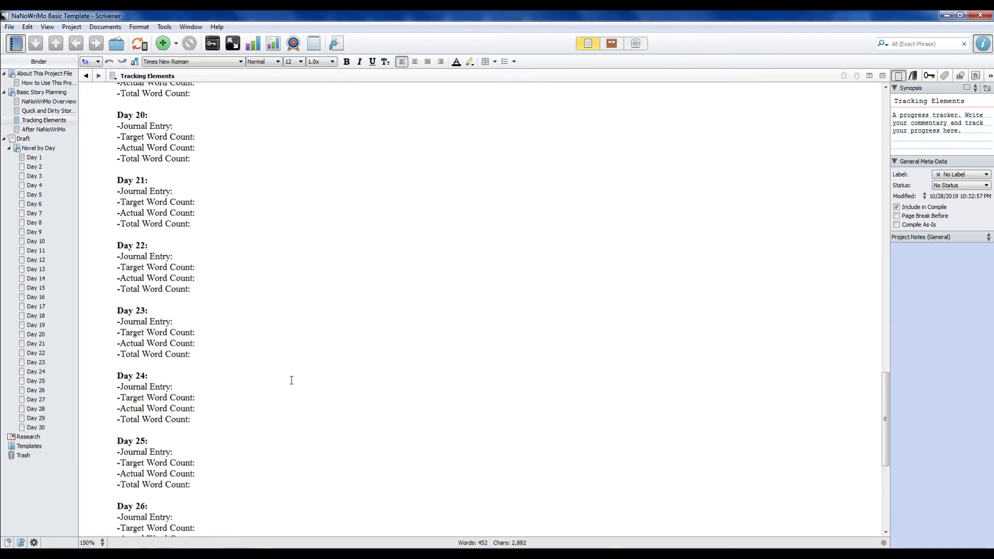
pyautogui.scroll(3)
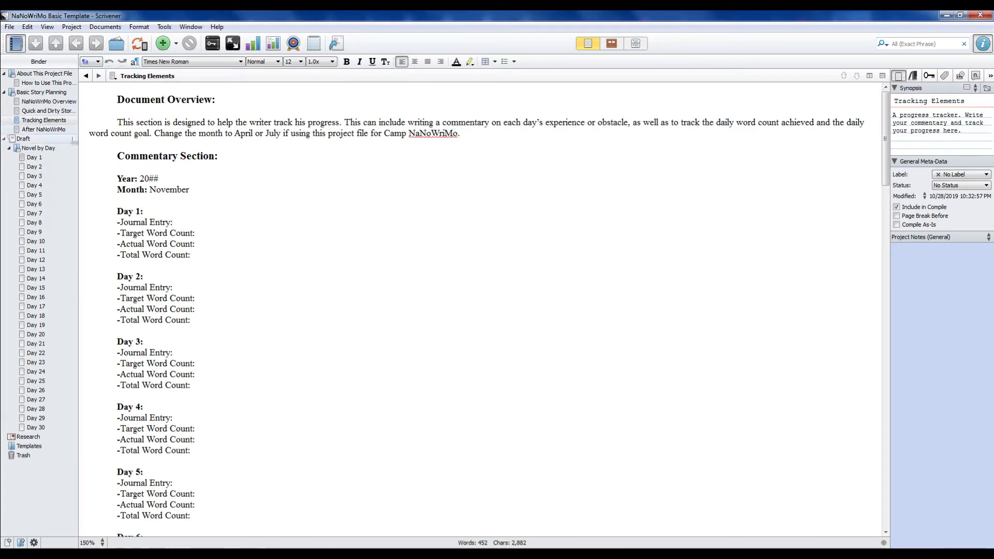
# Step: Show the After NaNoWriMo document with its story-so-far and what's-to-come placeholders
pyautogui.click(43, 129)
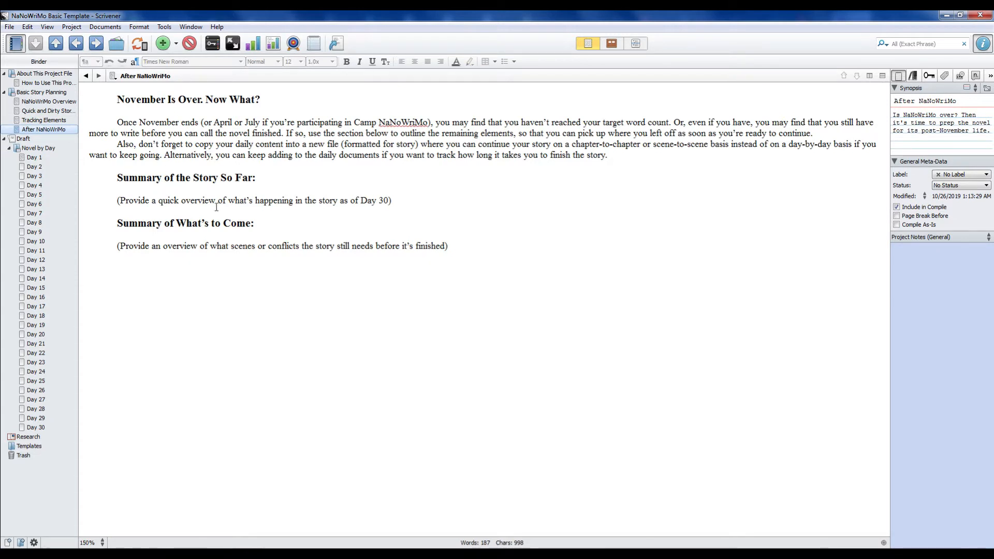
pyautogui.moveTo(133, 252)
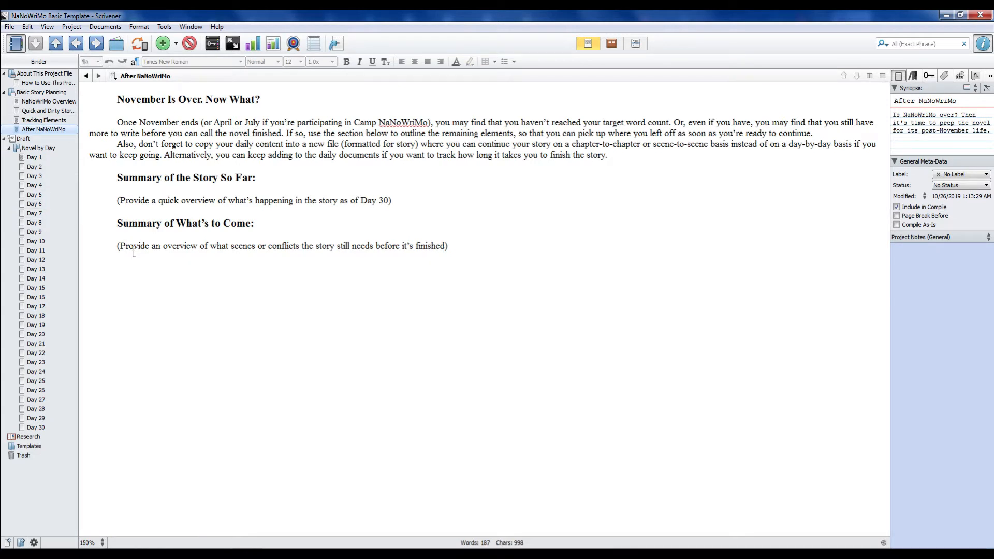
pyautogui.moveTo(329, 293)
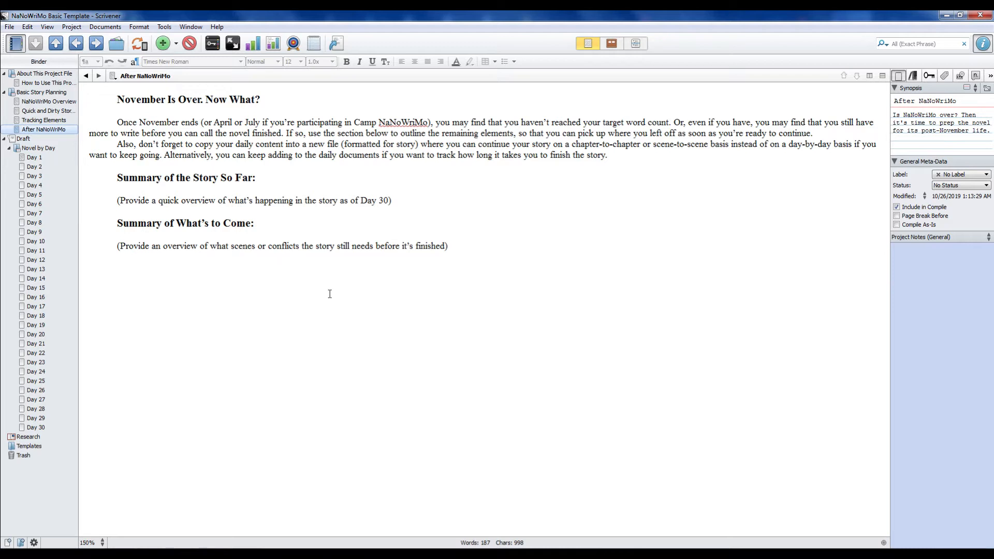
pyautogui.moveTo(314, 292)
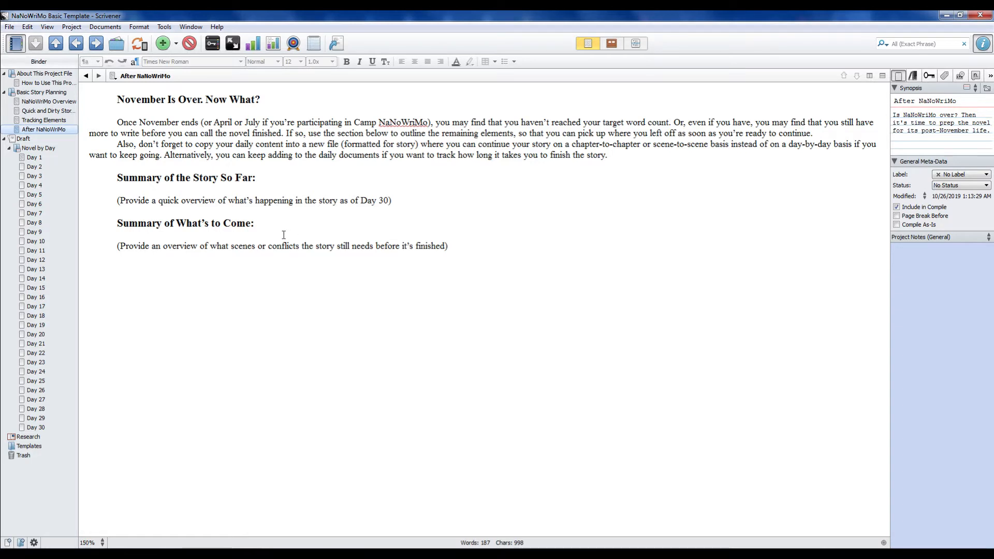
pyautogui.moveTo(307, 208)
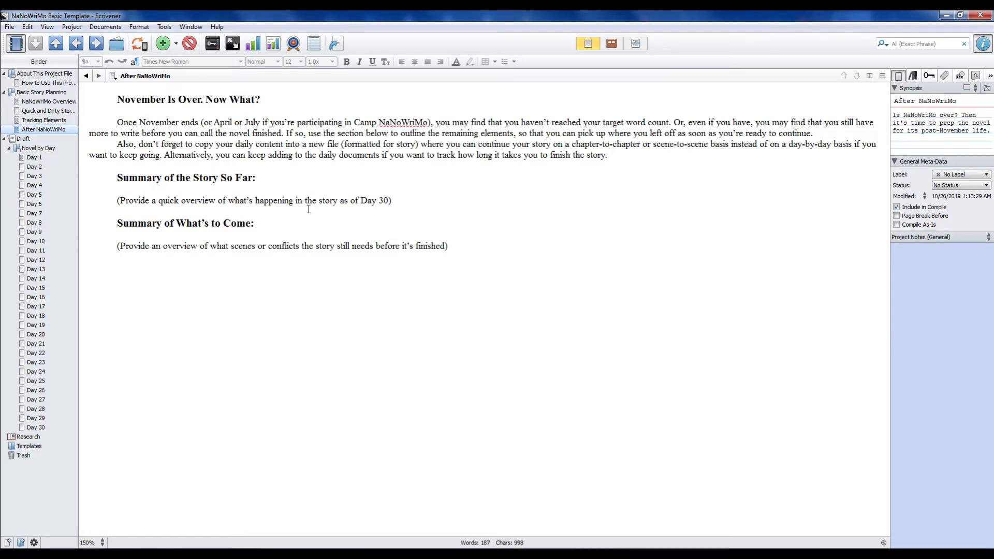
pyautogui.moveTo(269, 298)
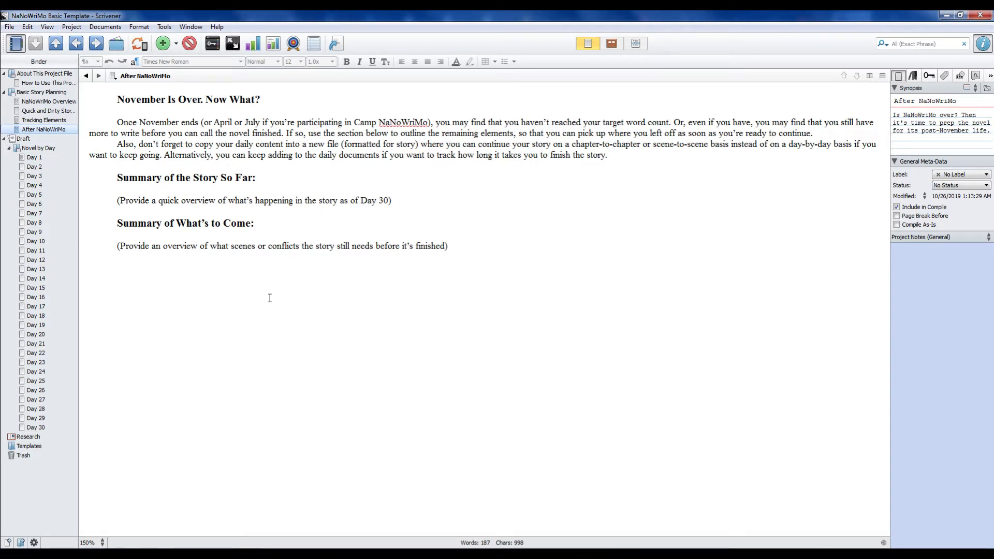
pyautogui.moveTo(166, 425)
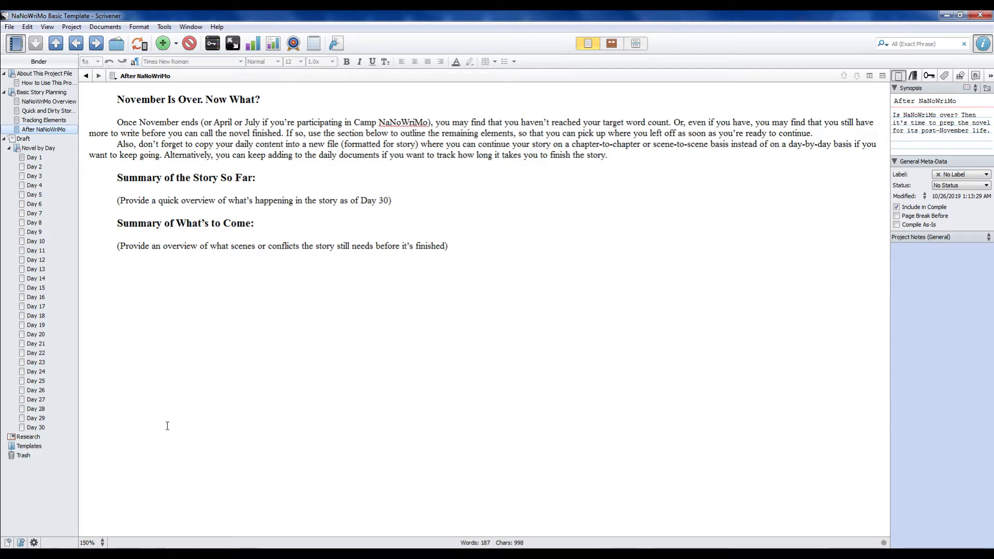
pyautogui.moveTo(222, 420)
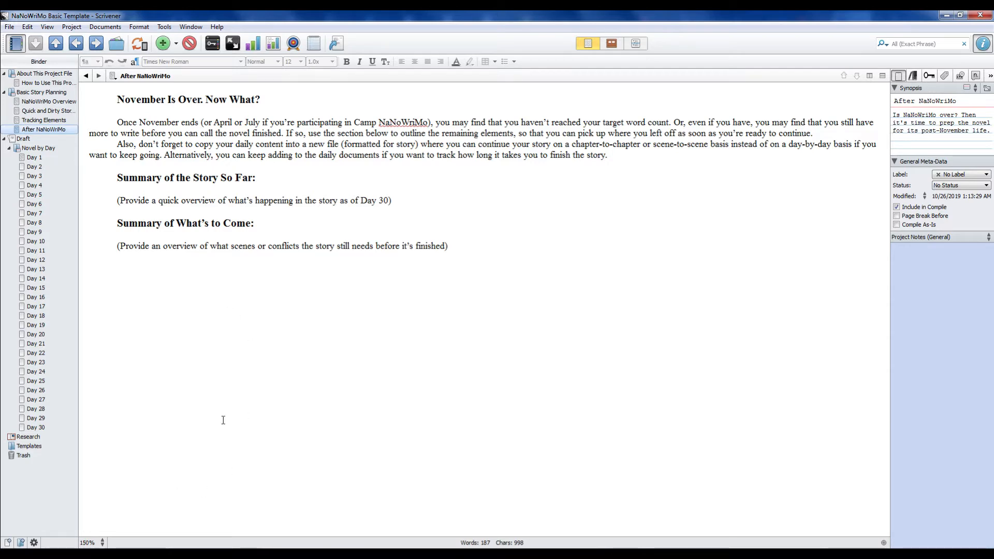
# Step: Read the NaNoWriMo 2020 story reminders: title, genre, synopsis and character notes
pyautogui.click(48, 111)
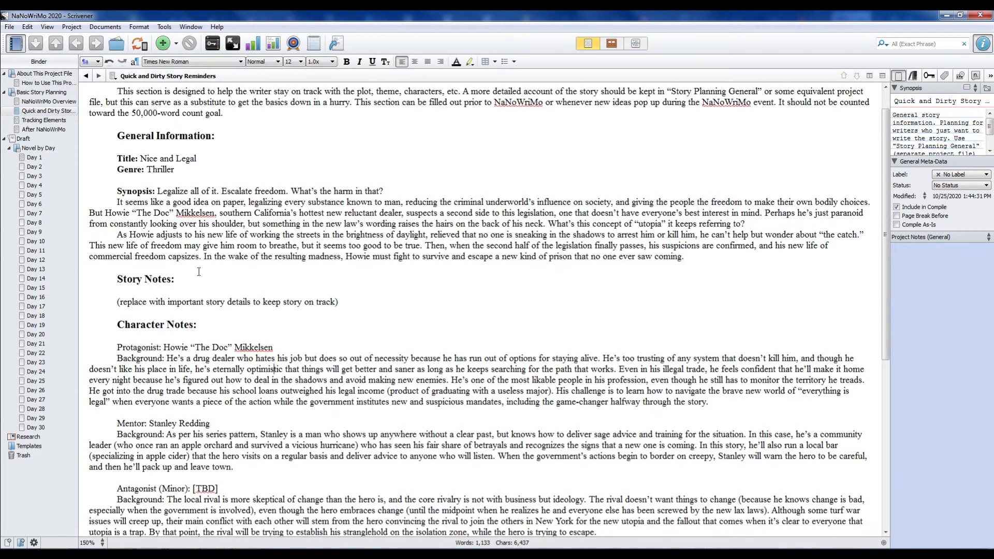
pyautogui.scroll(-3)
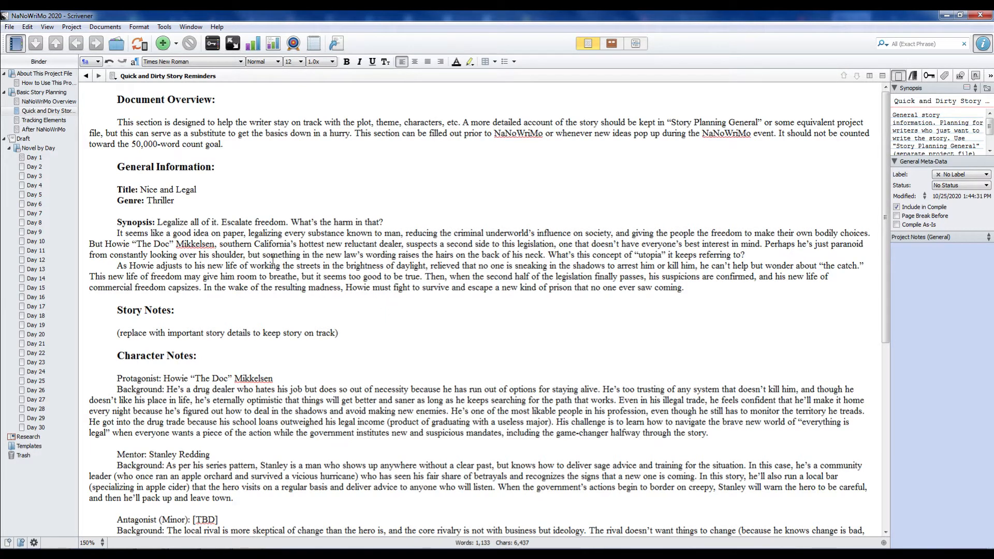
pyautogui.scroll(-3)
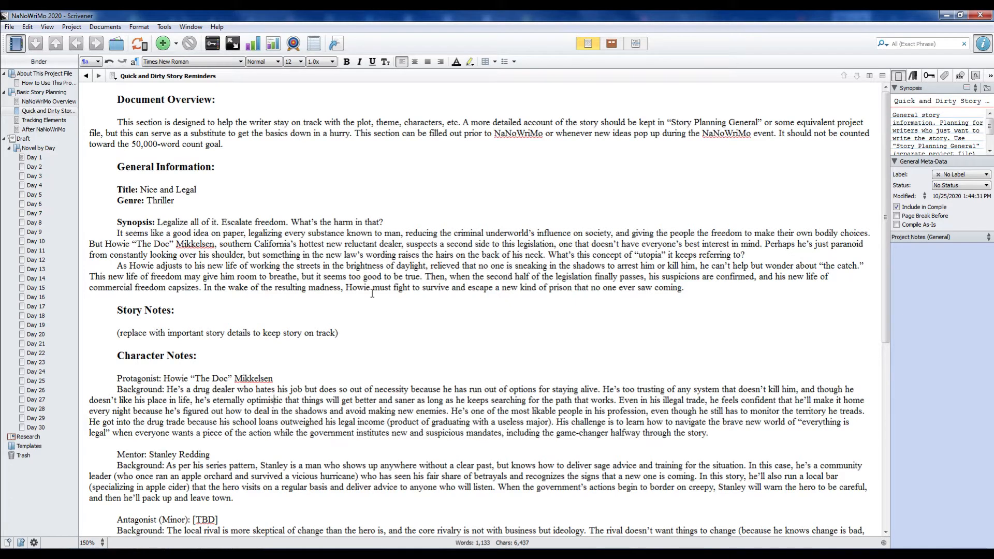
pyautogui.scroll(-3)
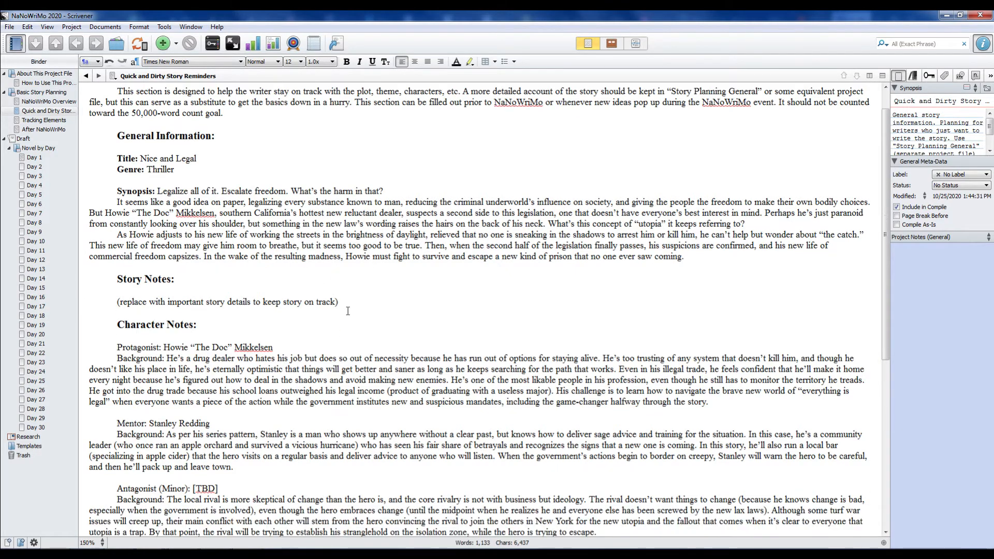
pyautogui.scroll(-3)
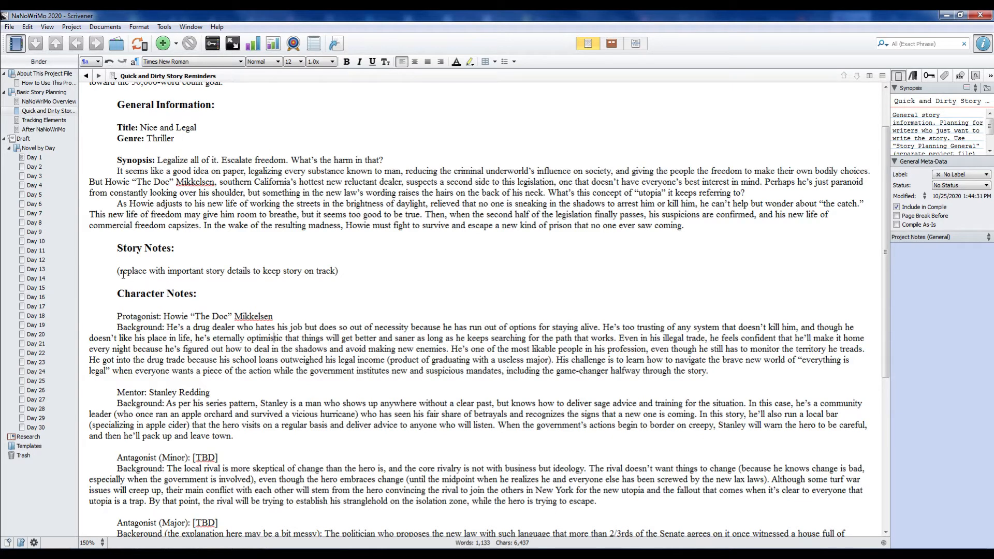
pyautogui.moveTo(230, 316)
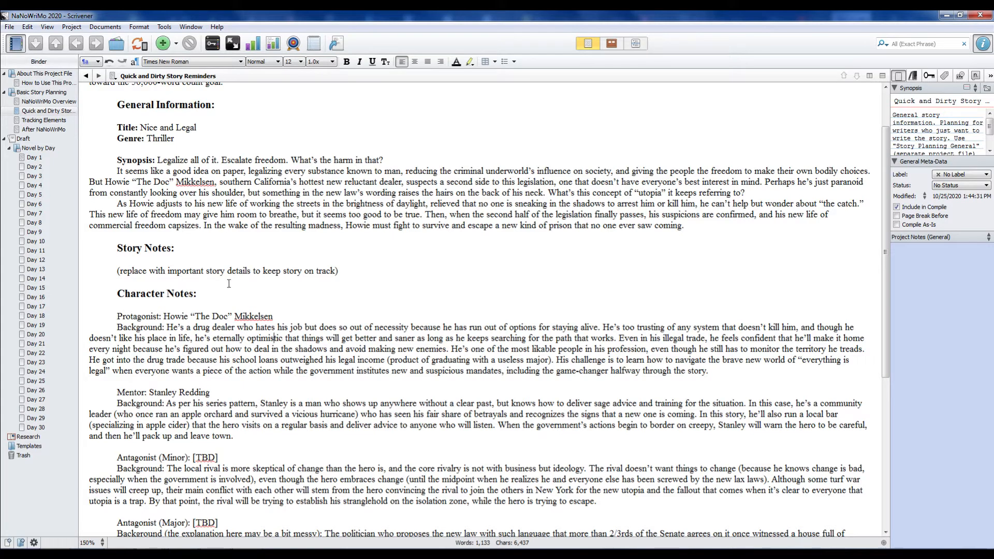
pyautogui.scroll(-3)
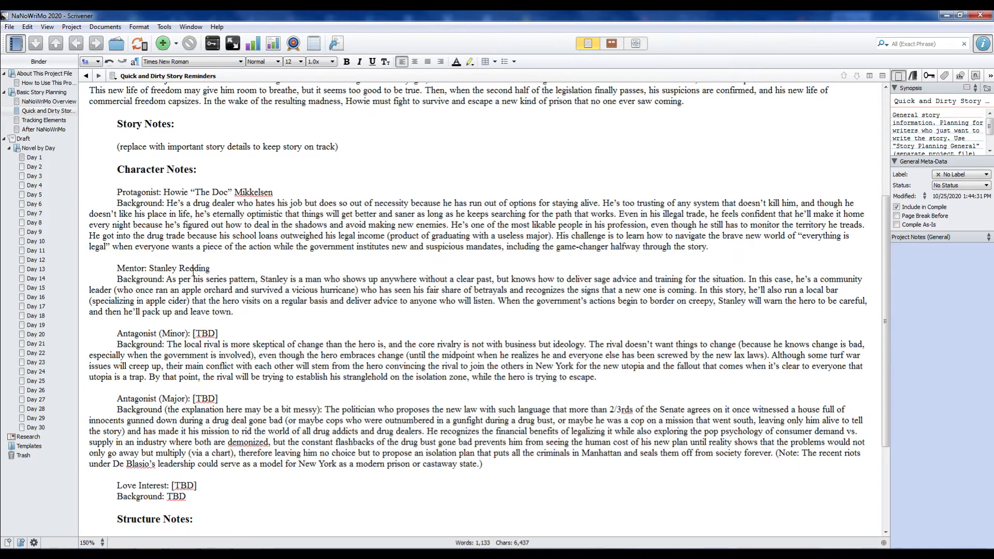
pyautogui.moveTo(184, 302)
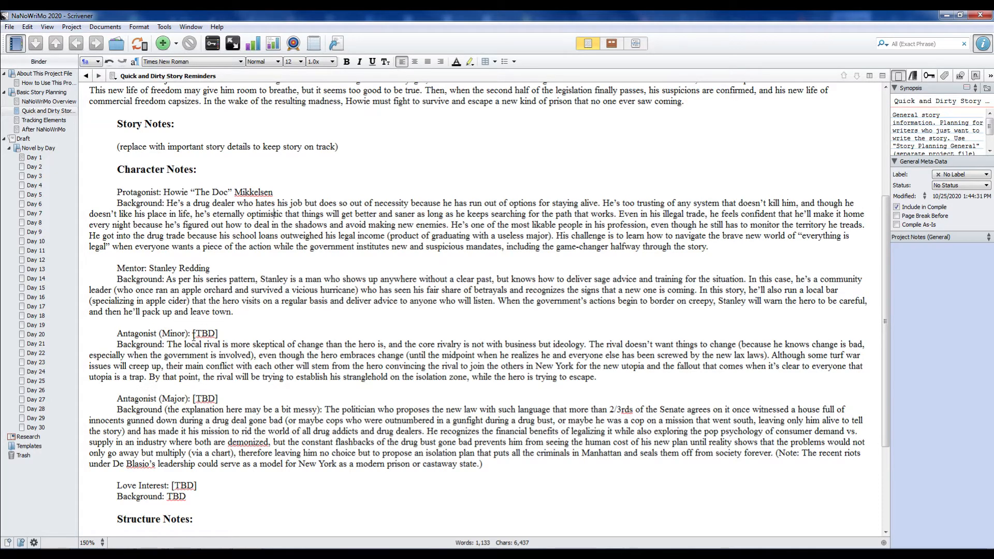
pyautogui.moveTo(222, 333)
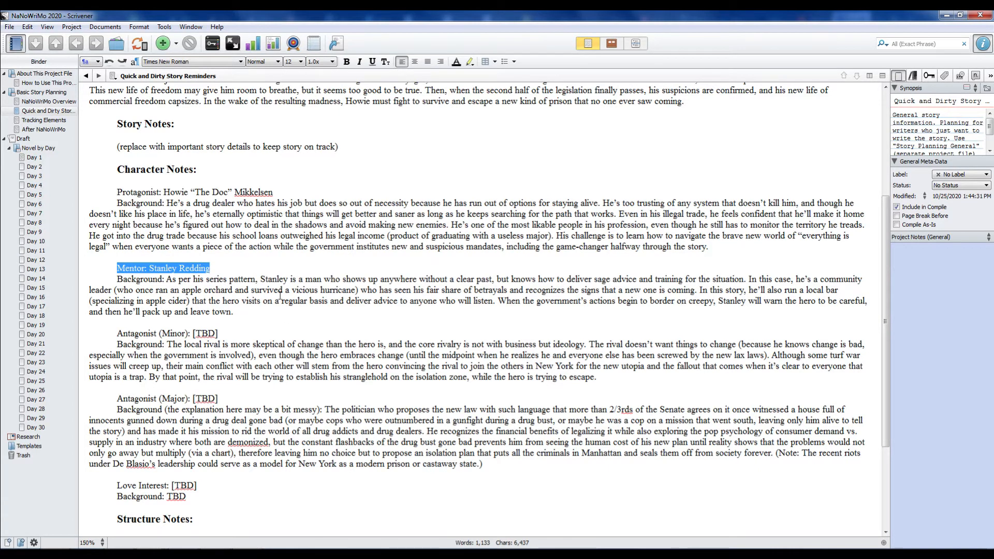
pyautogui.click(336, 316)
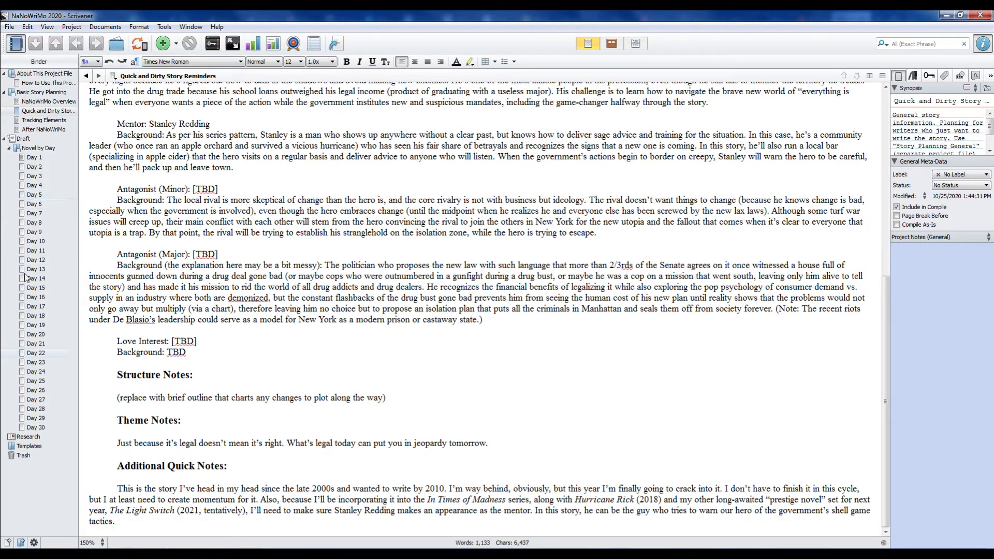
pyautogui.moveTo(175, 210)
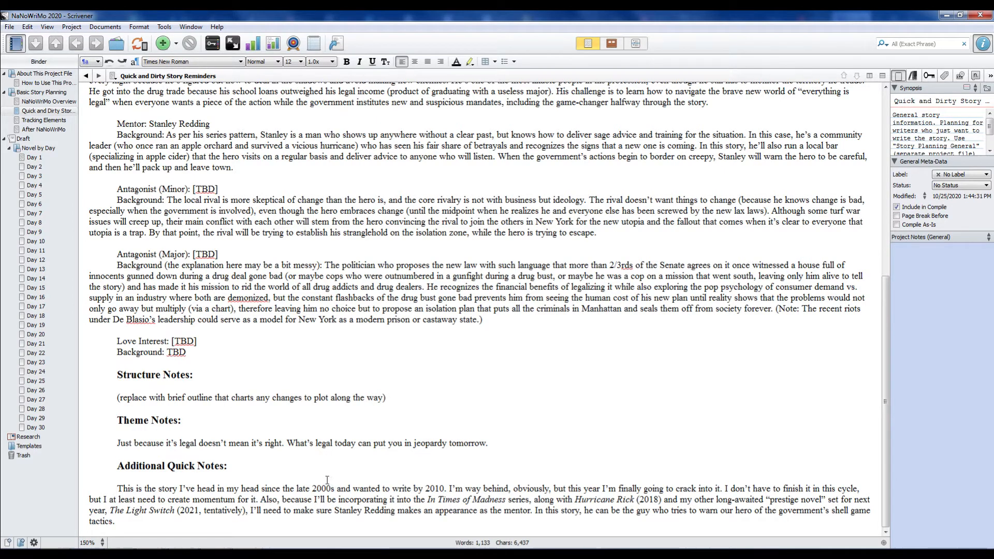
pyautogui.moveTo(224, 440)
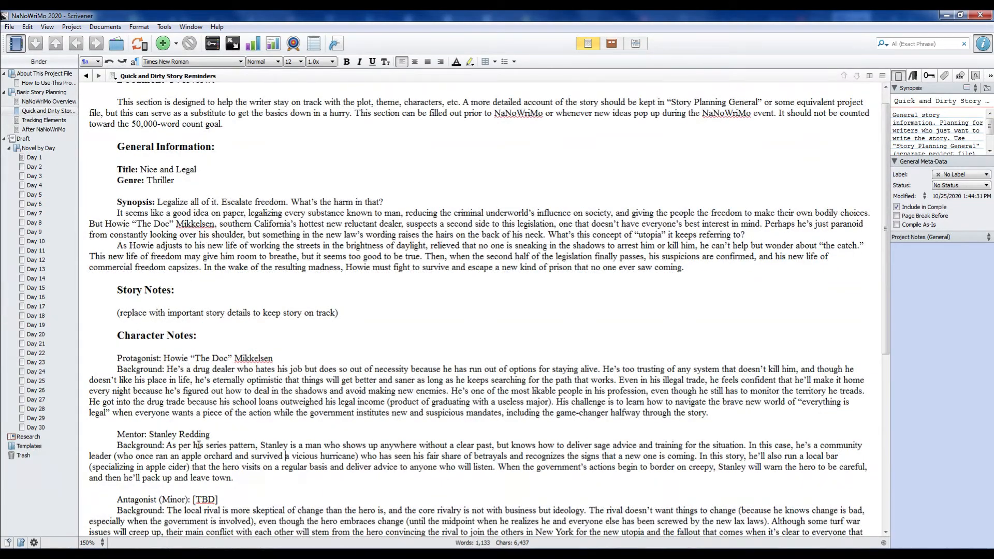
pyautogui.click(43, 120)
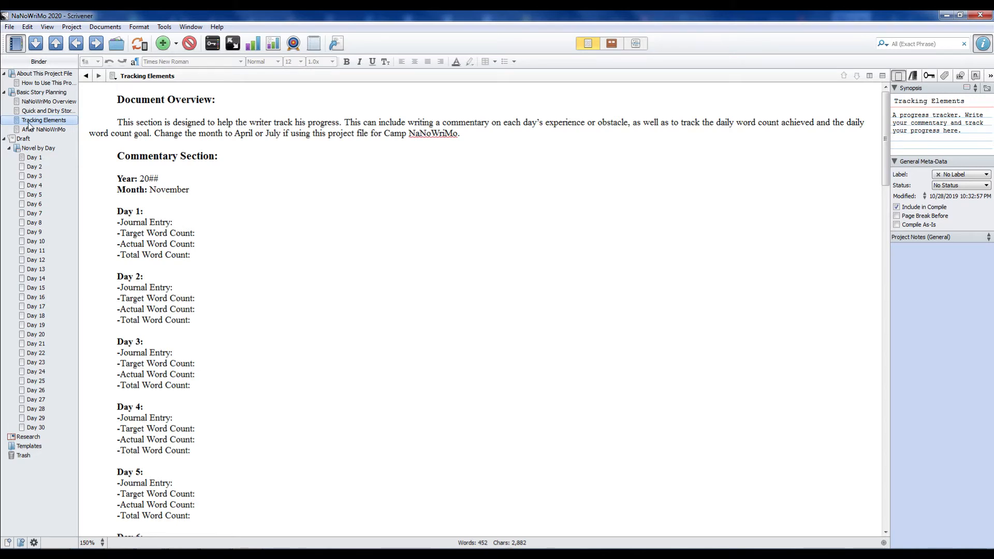
# Step: Pass through After NaNoWriMo to the Novel by Day corkboard of Day 1-30 cards
pyautogui.click(44, 129)
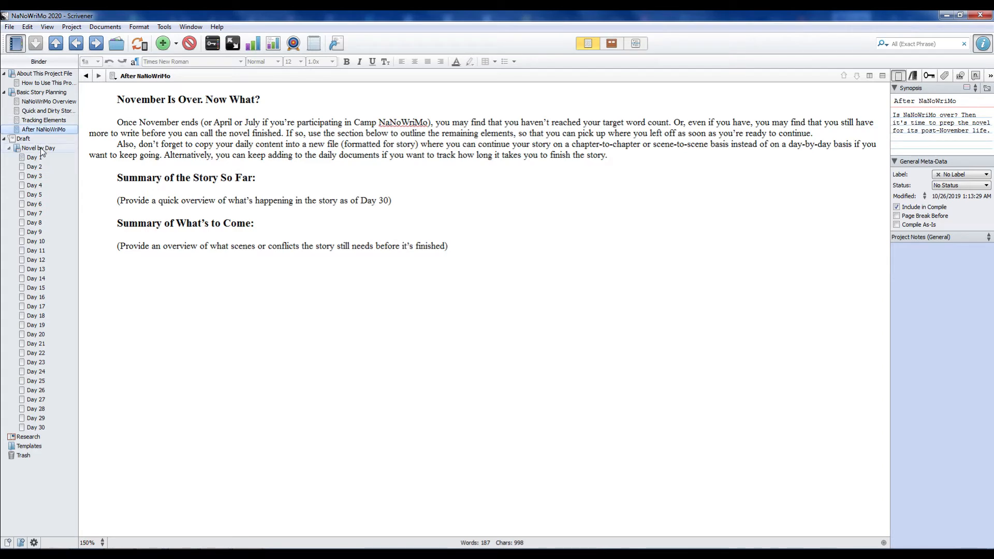
pyautogui.click(38, 147)
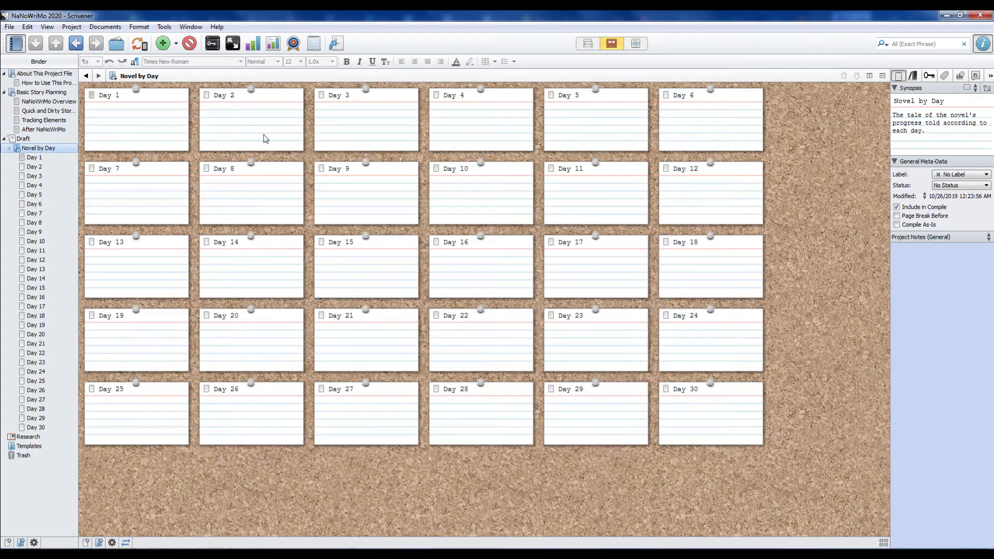
pyautogui.moveTo(206, 231)
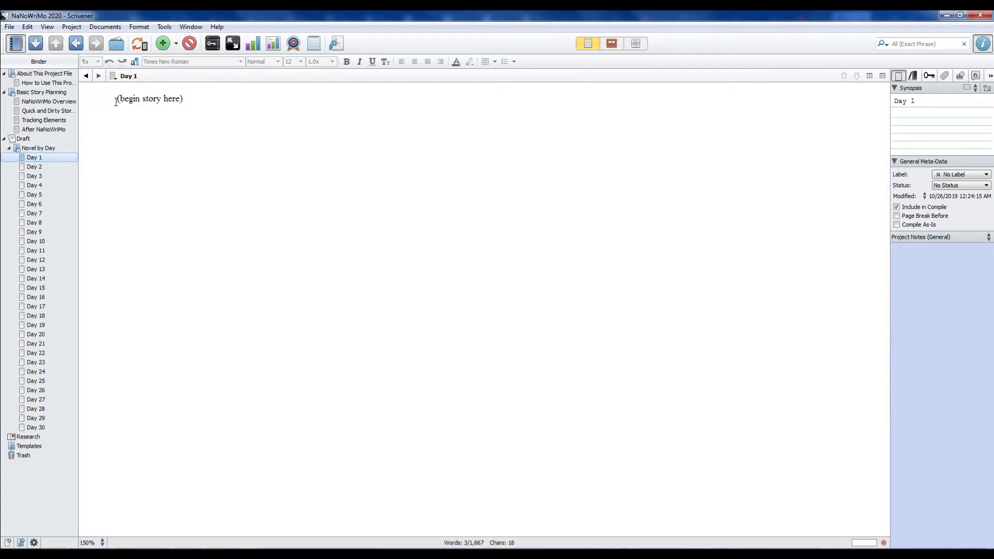
# Step: Replace the (begin story here) placeholder with "This is my story. It begins here."
pyautogui.doubleClick(149, 98)
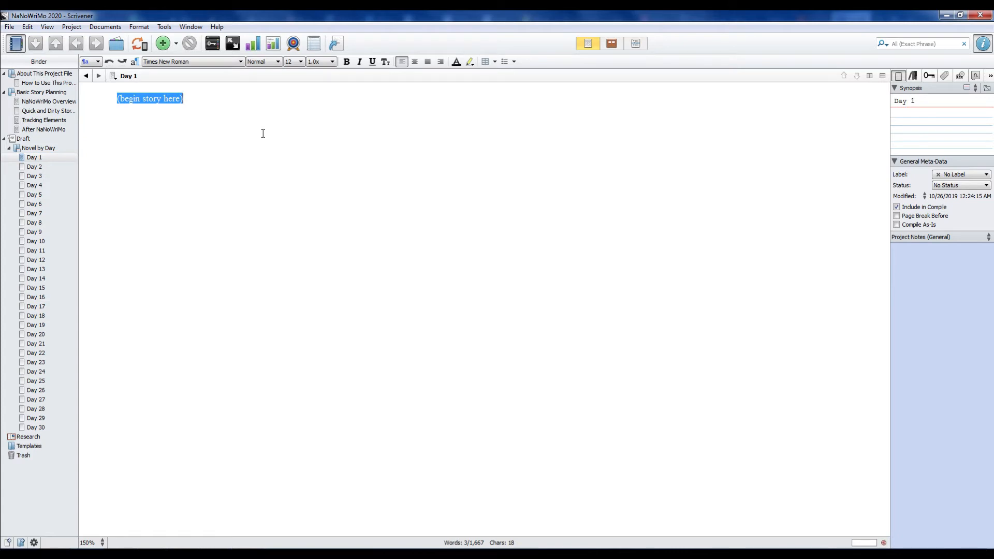
pyautogui.write('This is my stor')
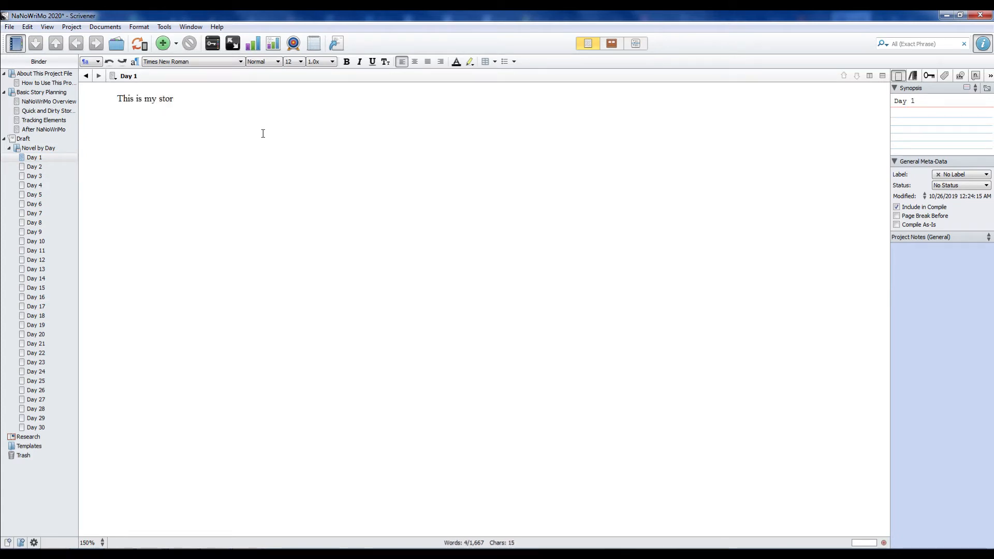
pyautogui.write('y. I')
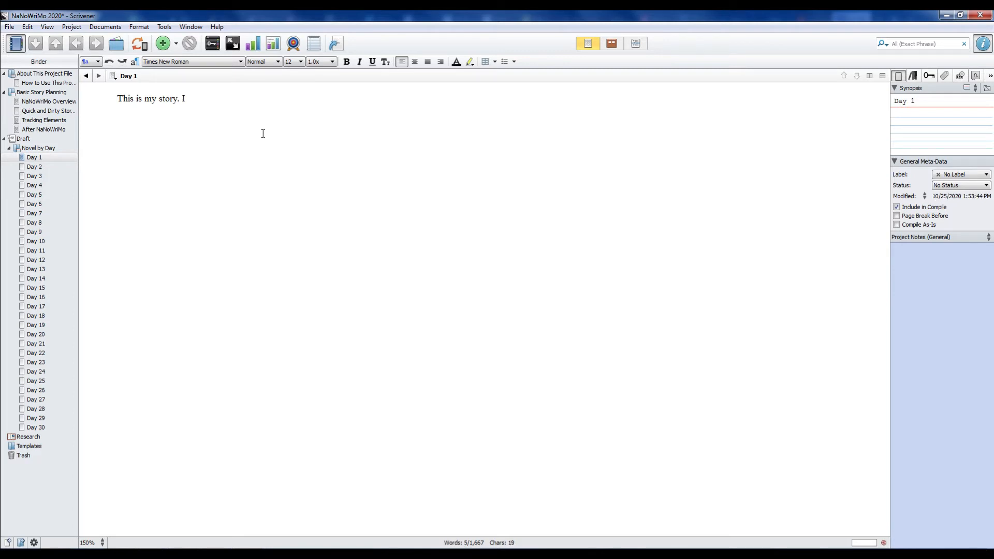
pyautogui.write('t begins here.')
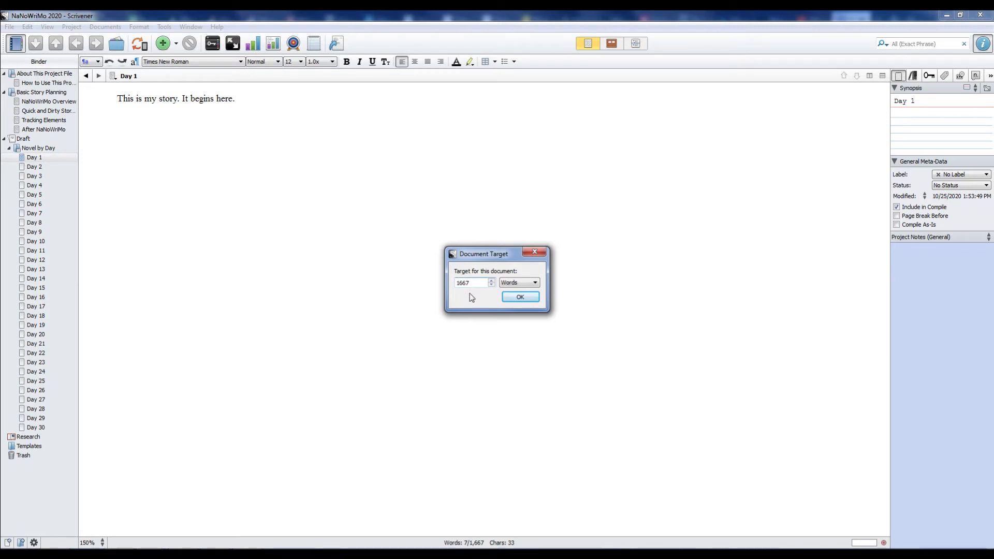
# Step: Change Day 1's document target to 500 words, then back to 1667
pyautogui.click(469, 282)
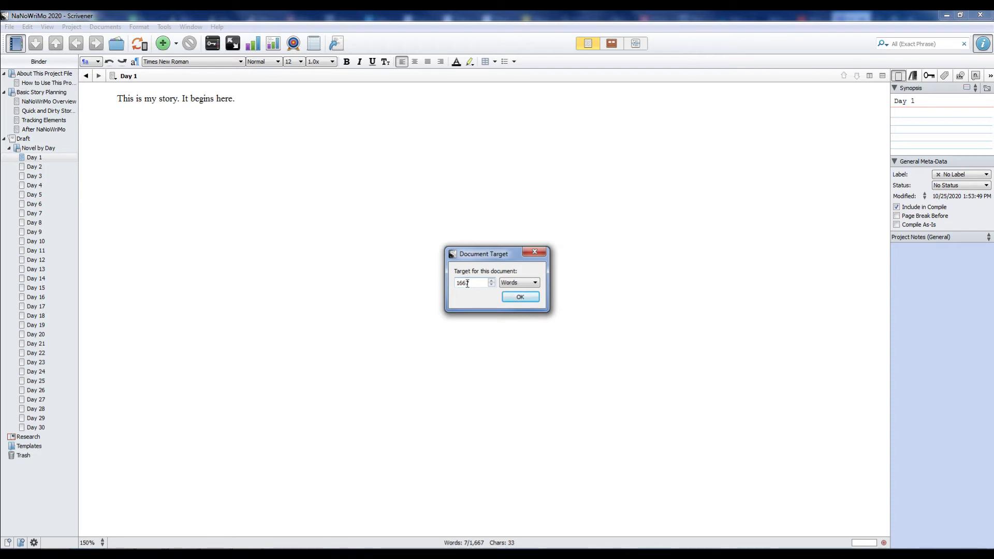
pyautogui.write('5')
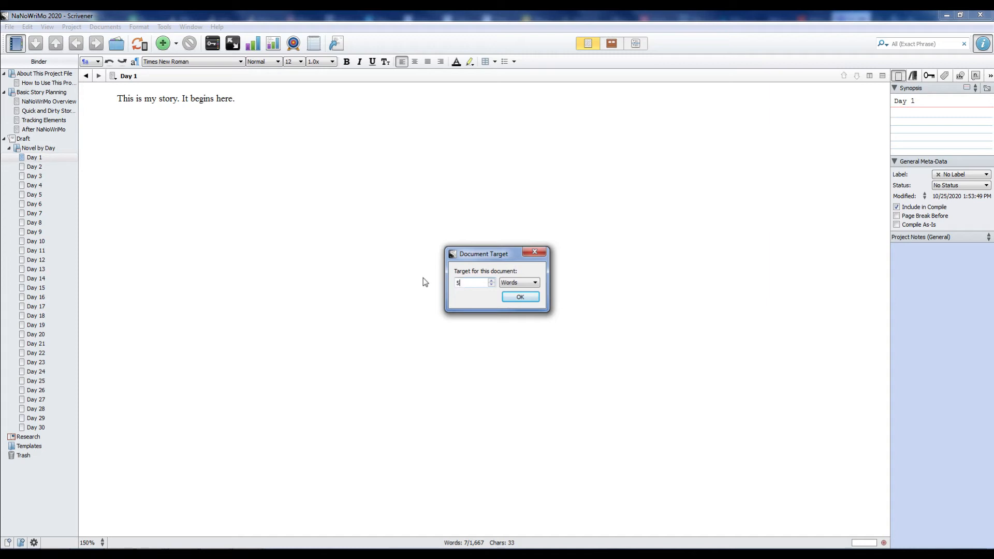
pyautogui.write('00')
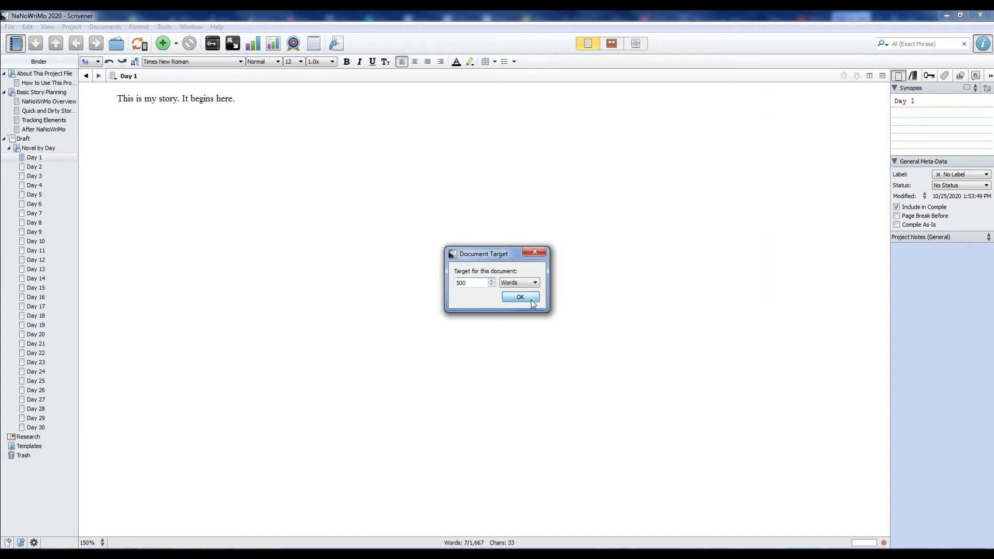
pyautogui.click(520, 298)
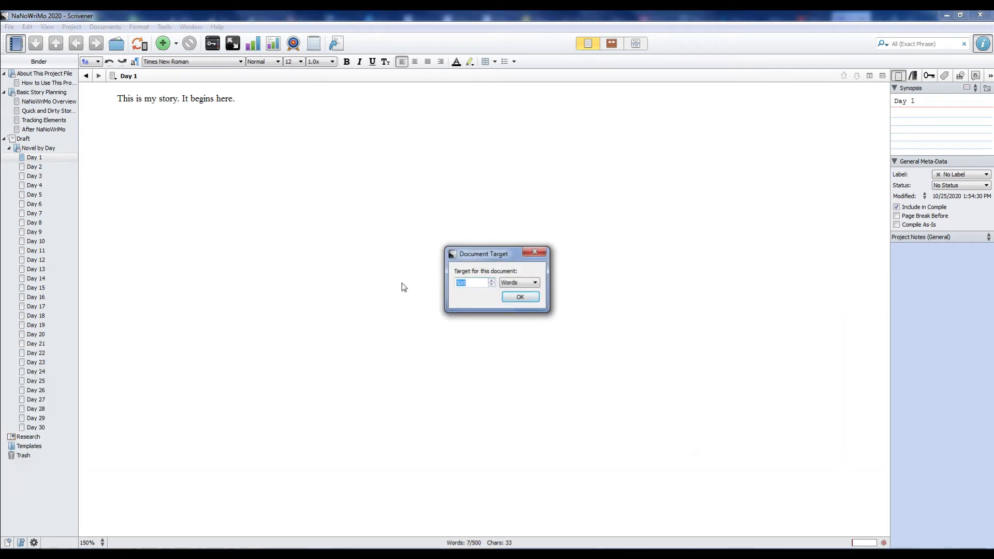
pyautogui.write('1667')
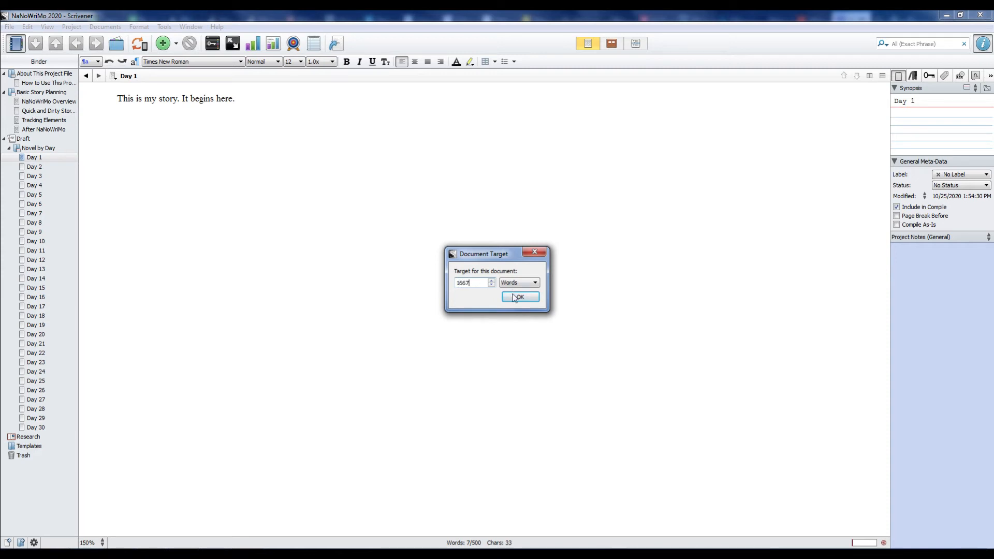
pyautogui.click(519, 297)
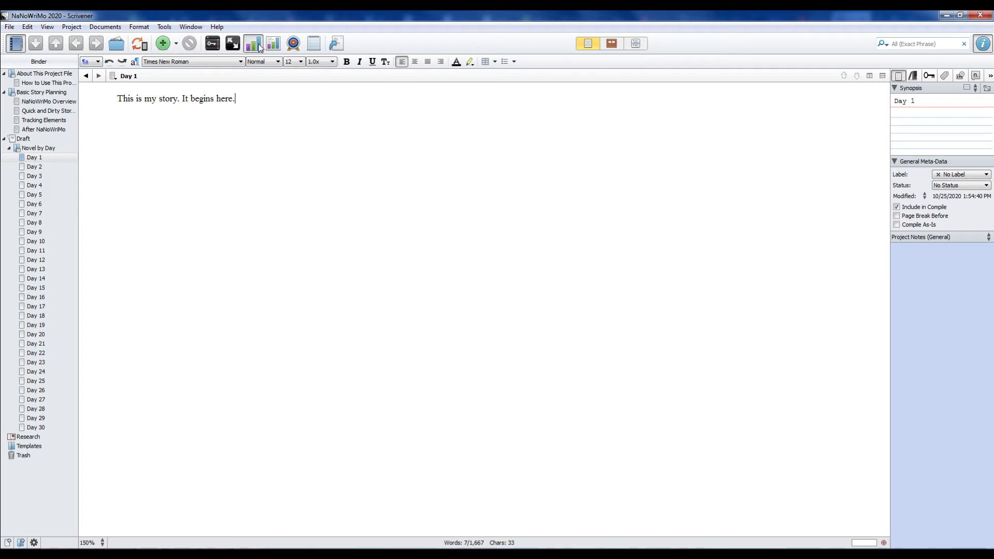
pyautogui.click(252, 43)
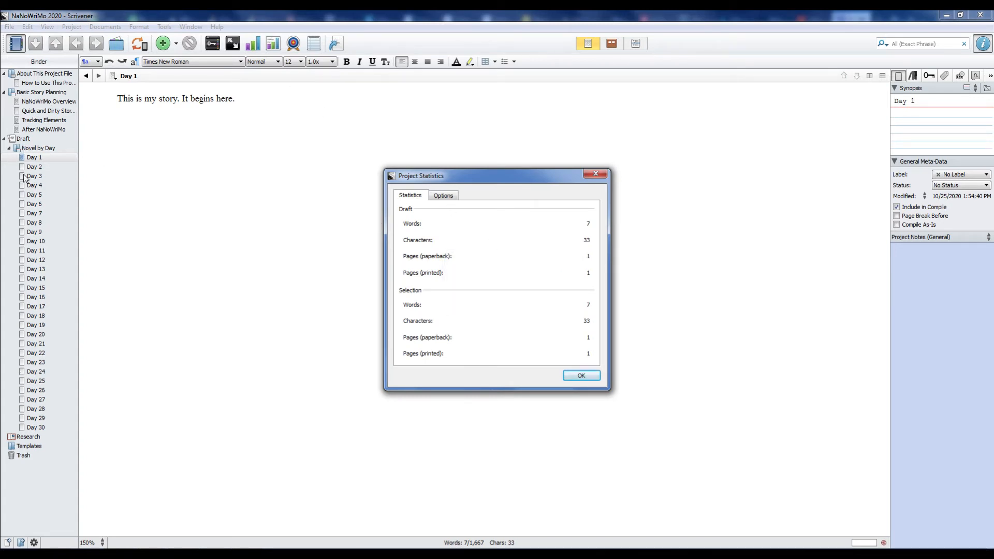
pyautogui.moveTo(585, 258)
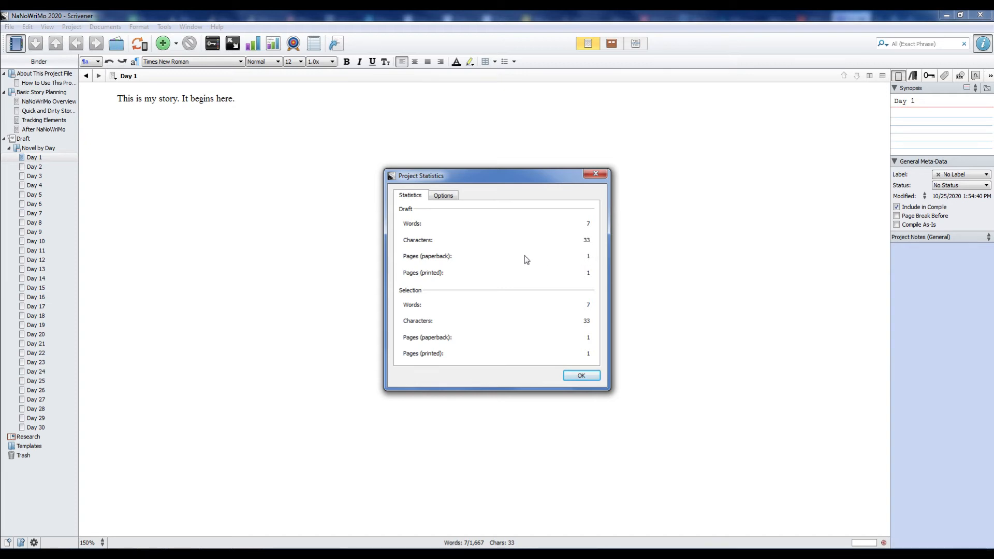
pyautogui.moveTo(524, 263)
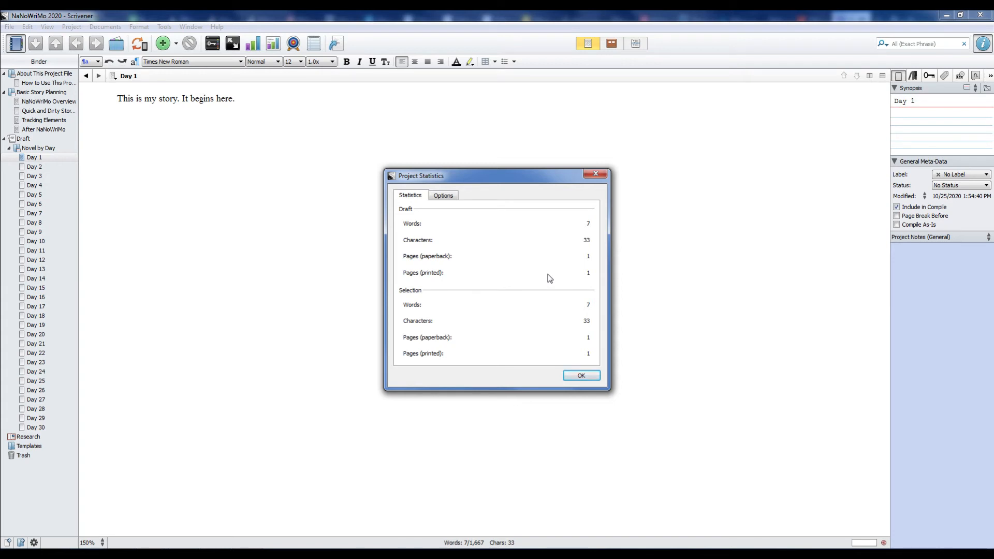
pyautogui.click(580, 375)
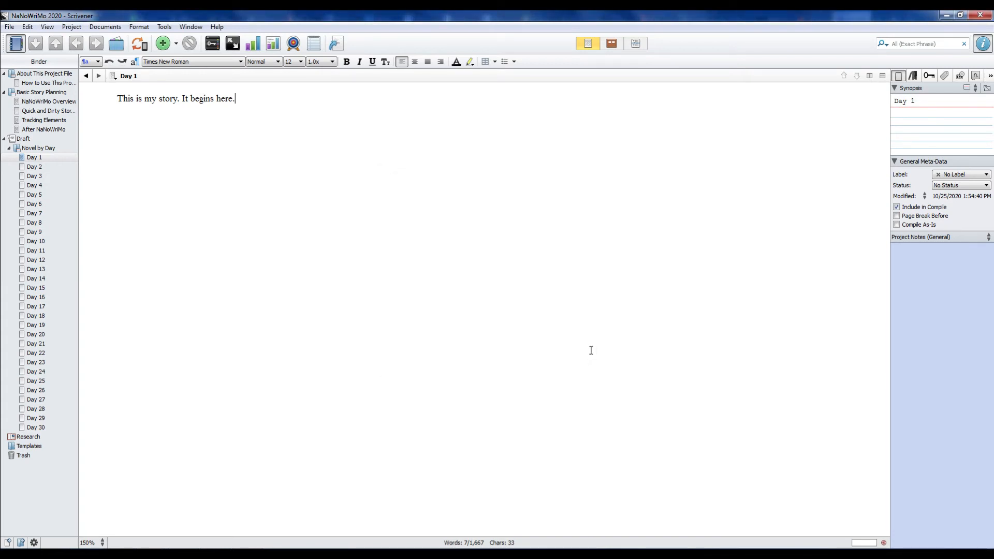
pyautogui.moveTo(630, 304)
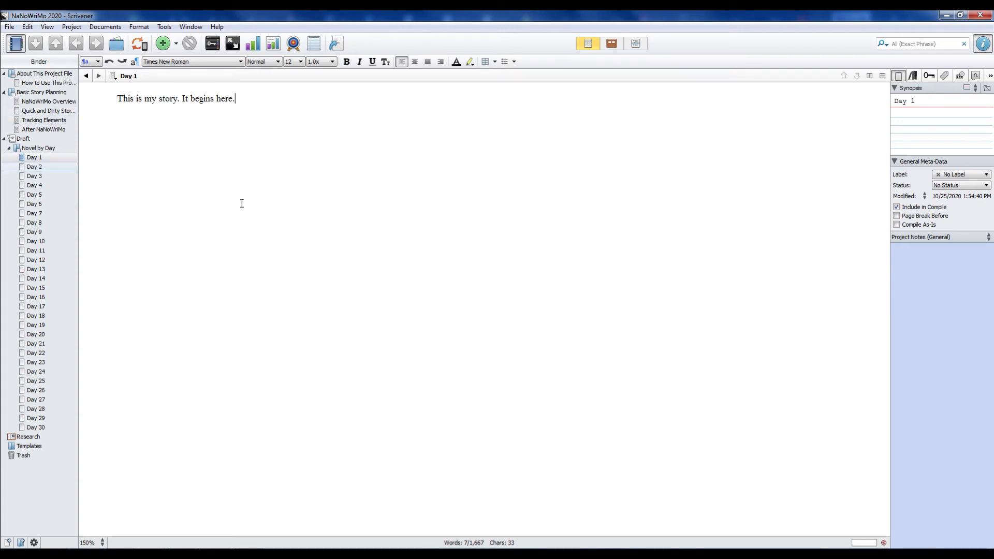
pyautogui.moveTo(398, 254)
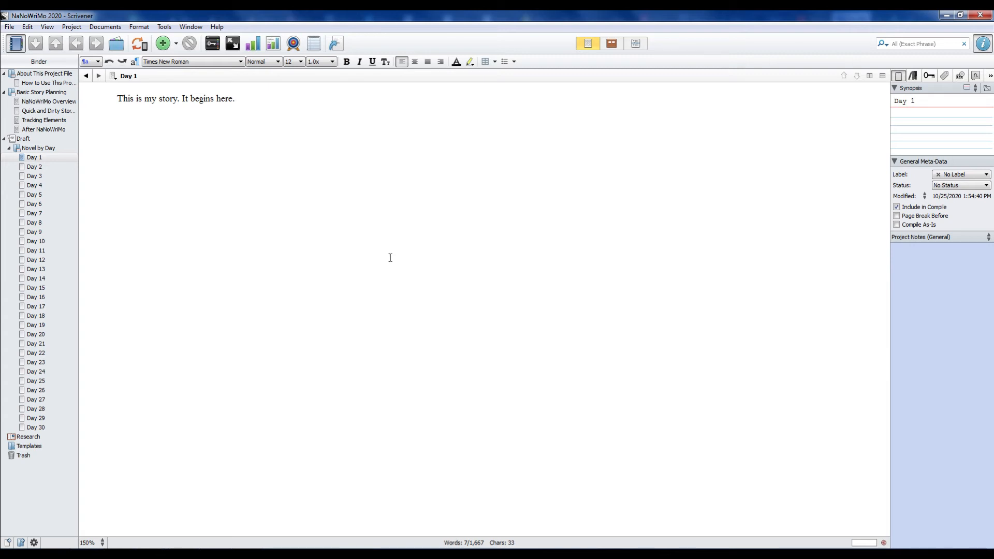
pyautogui.moveTo(211, 373)
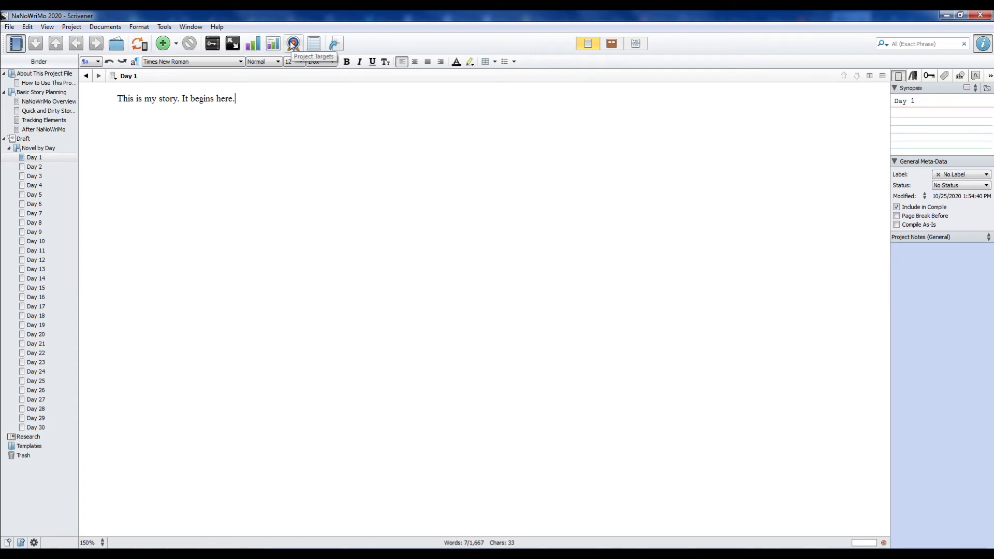
pyautogui.click(293, 42)
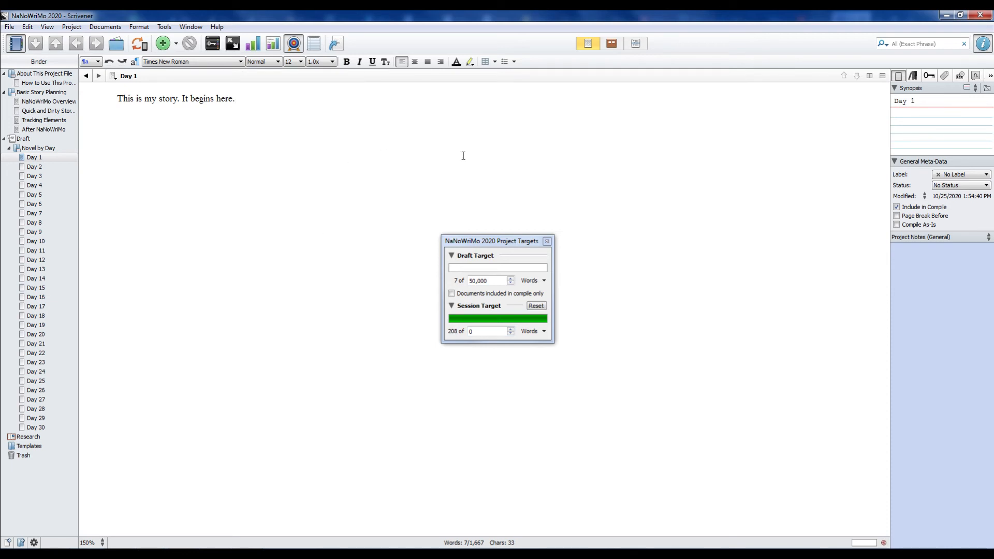
pyautogui.moveTo(549, 216)
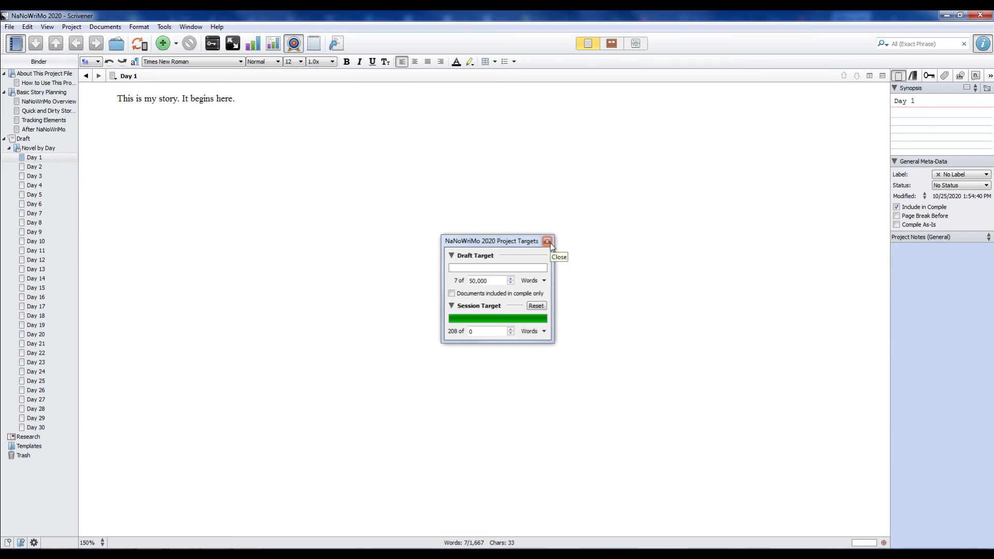
pyautogui.click(547, 240)
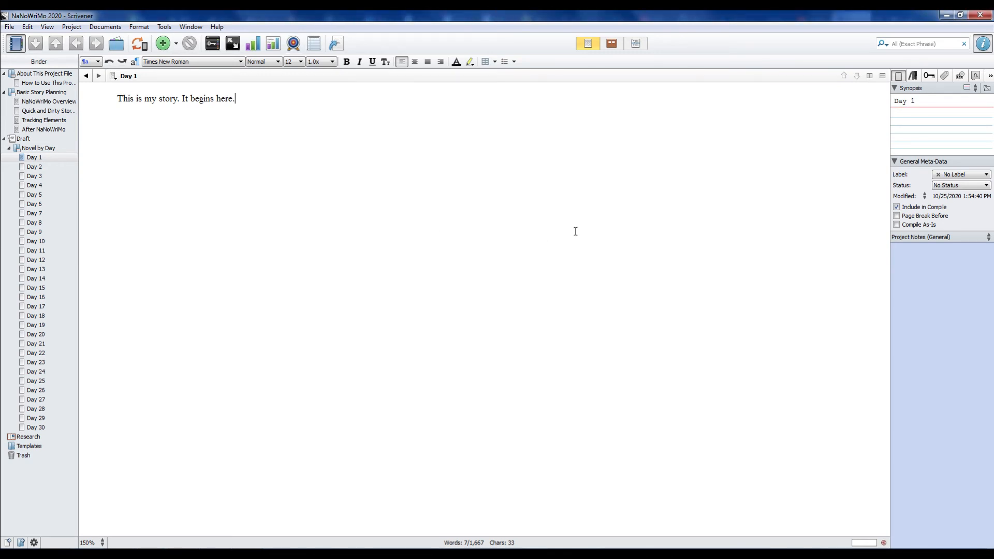
pyautogui.moveTo(554, 234)
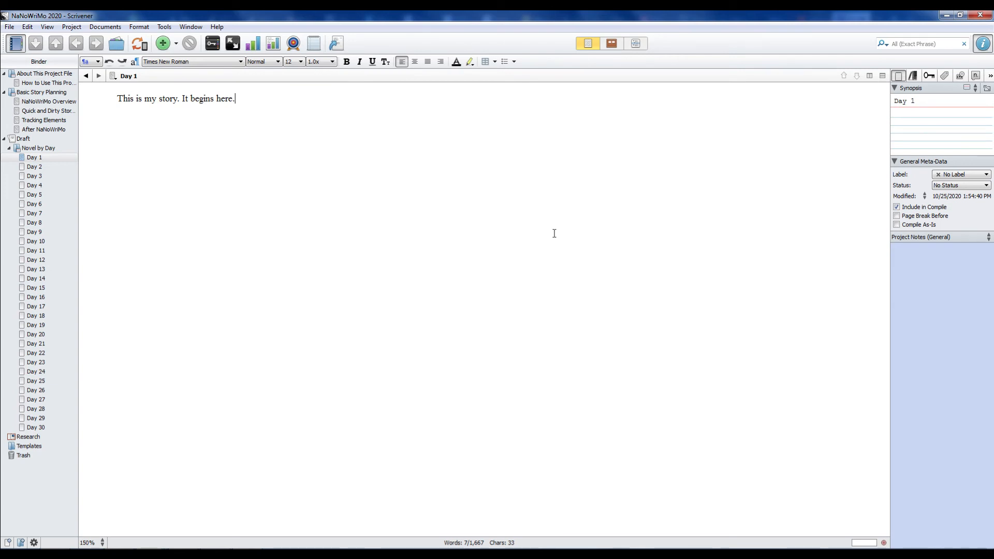
pyautogui.moveTo(543, 235)
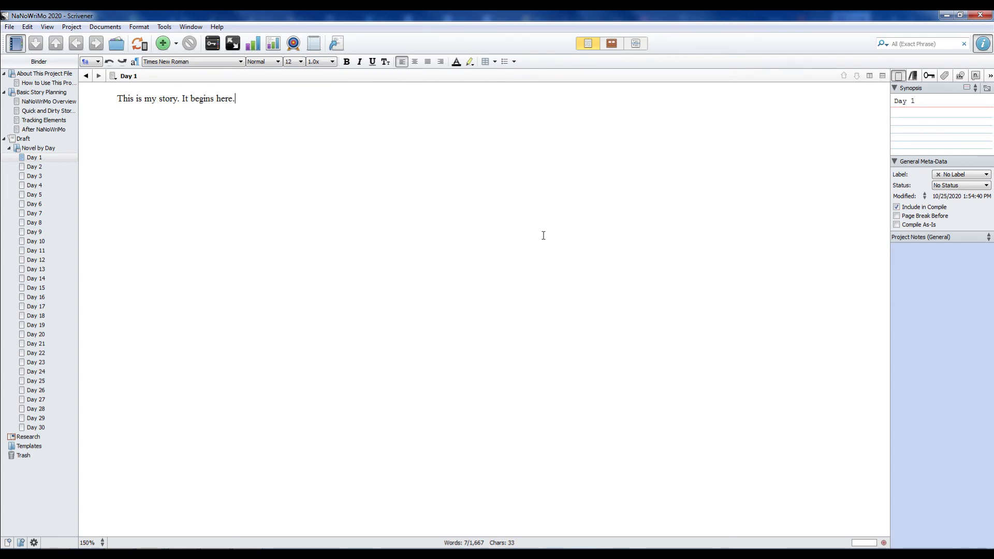
pyautogui.moveTo(548, 235)
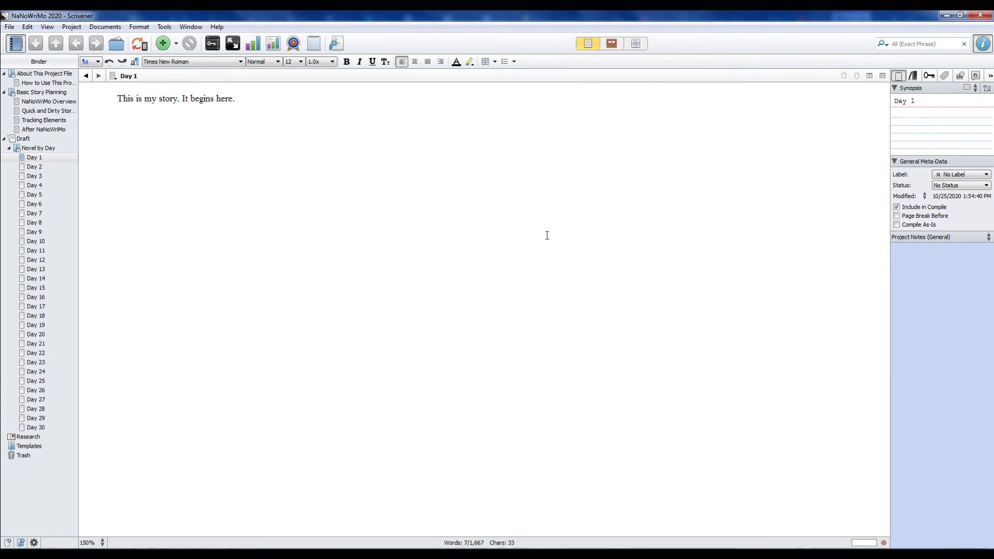
pyautogui.moveTo(541, 235)
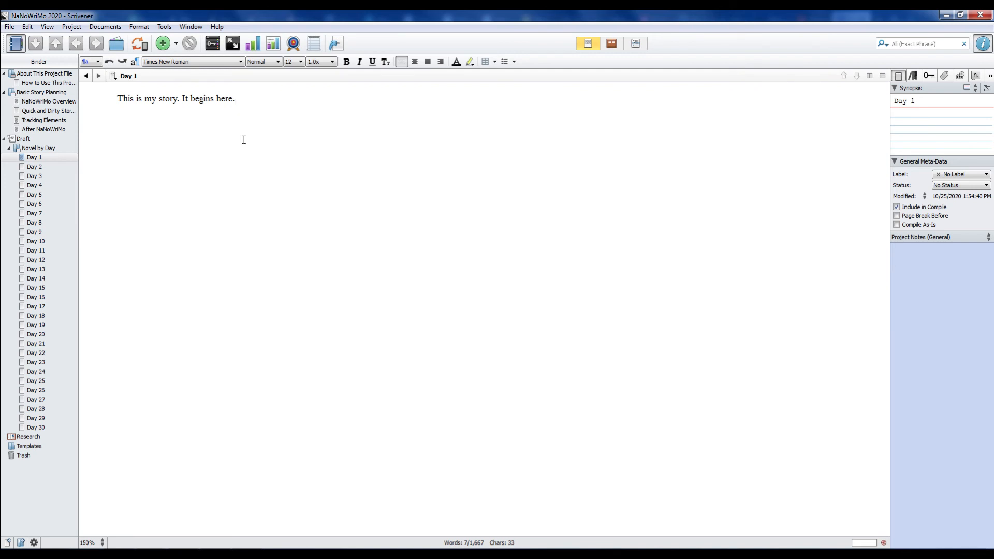
pyautogui.click(235, 99)
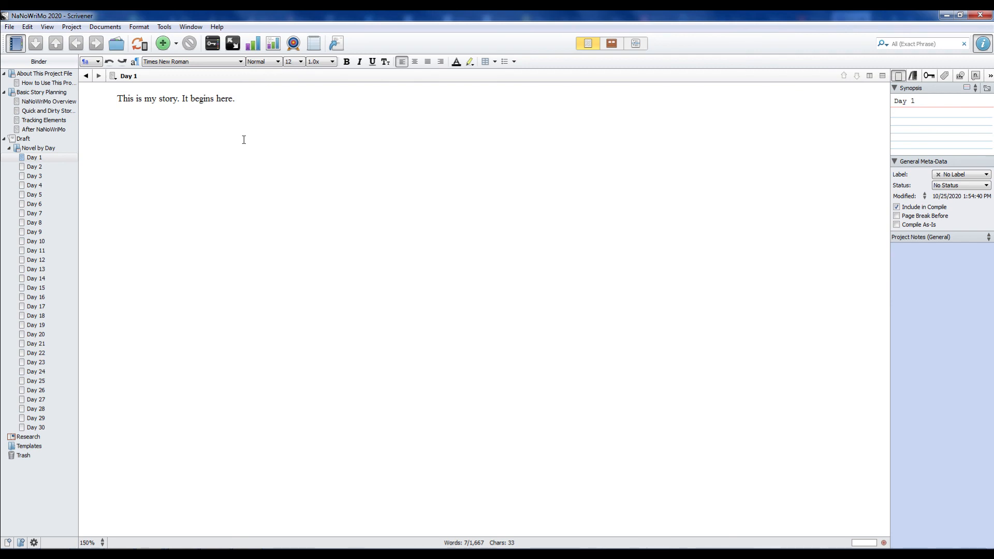
pyautogui.click(235, 98)
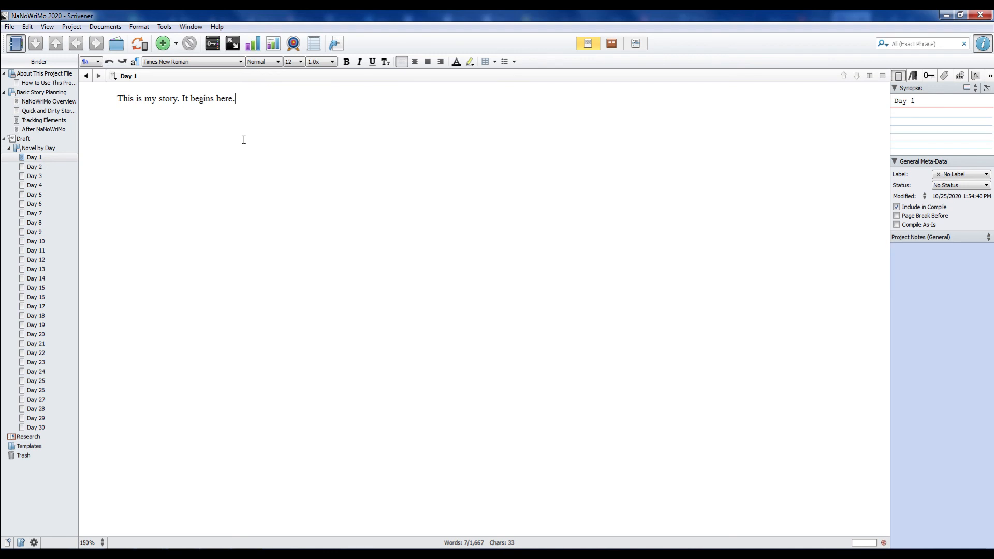